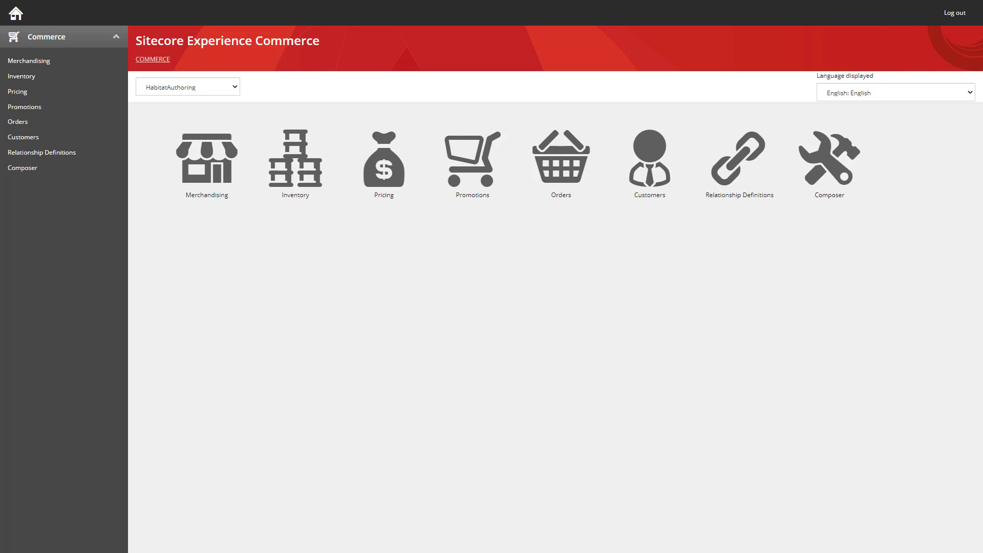
- Search promotions for 'shipping' and view CartFreeShippingPromotion's details, qualifications and benefits
click(471, 164)
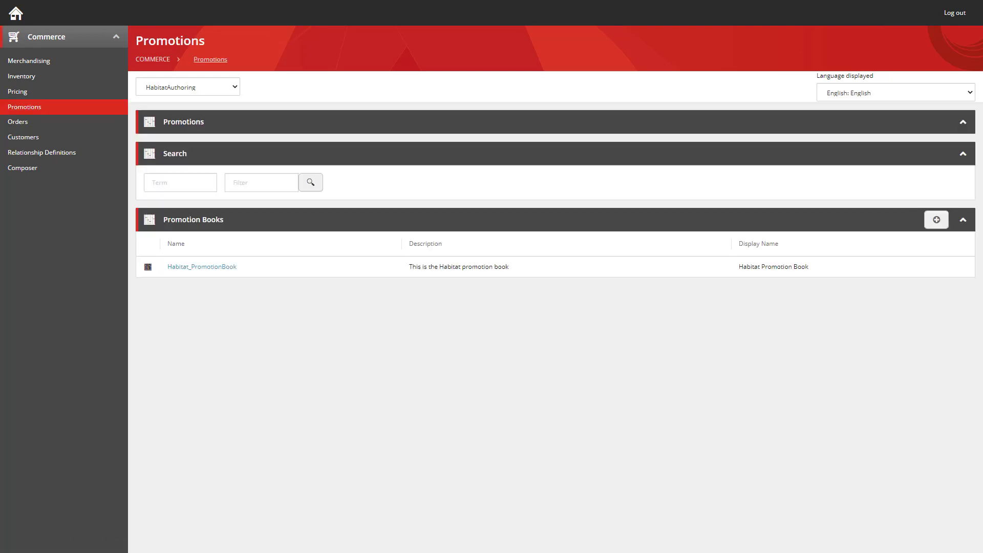
text(shipping)
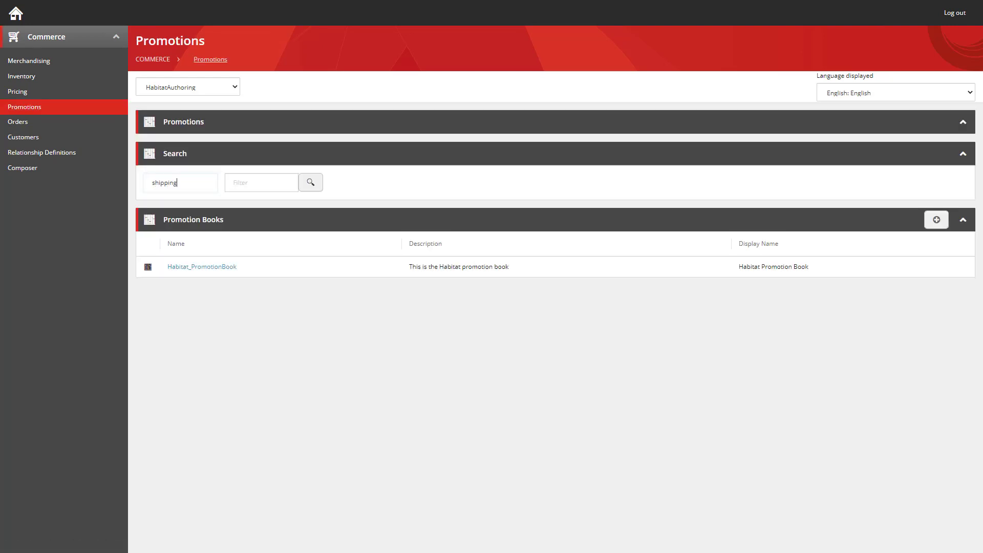
click(310, 182)
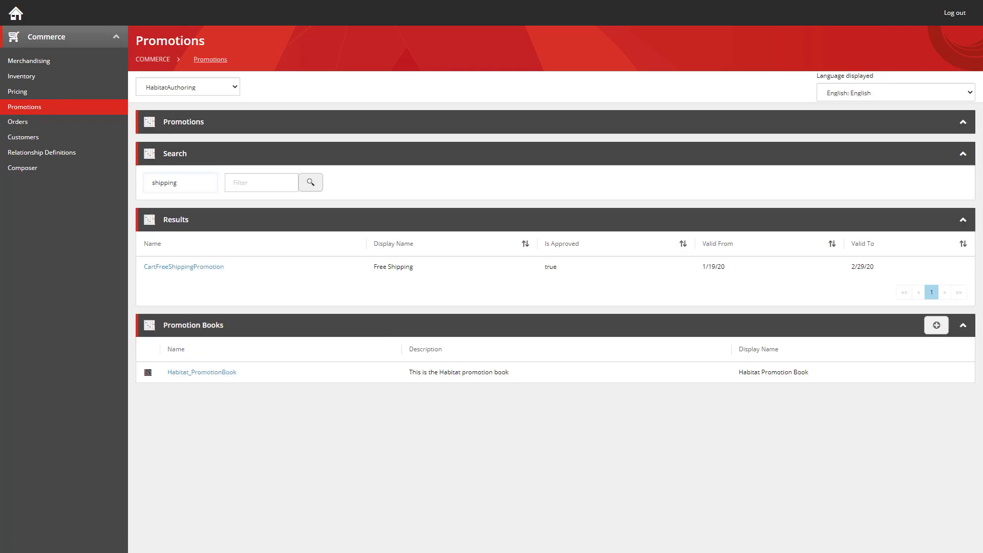
click(183, 266)
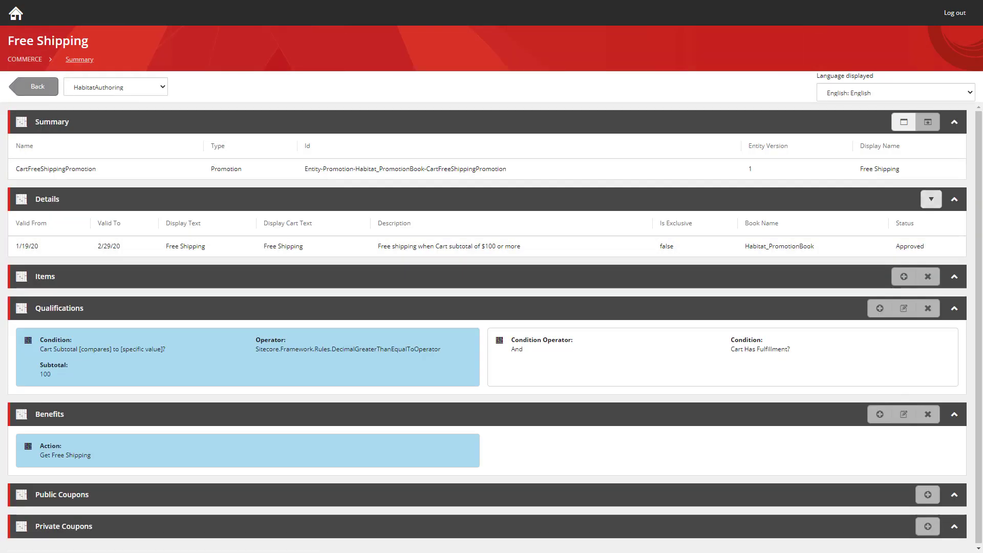
- Browse the promotion's end-date calendar via Edit End Date, then close it back to Promotions
click(930, 199)
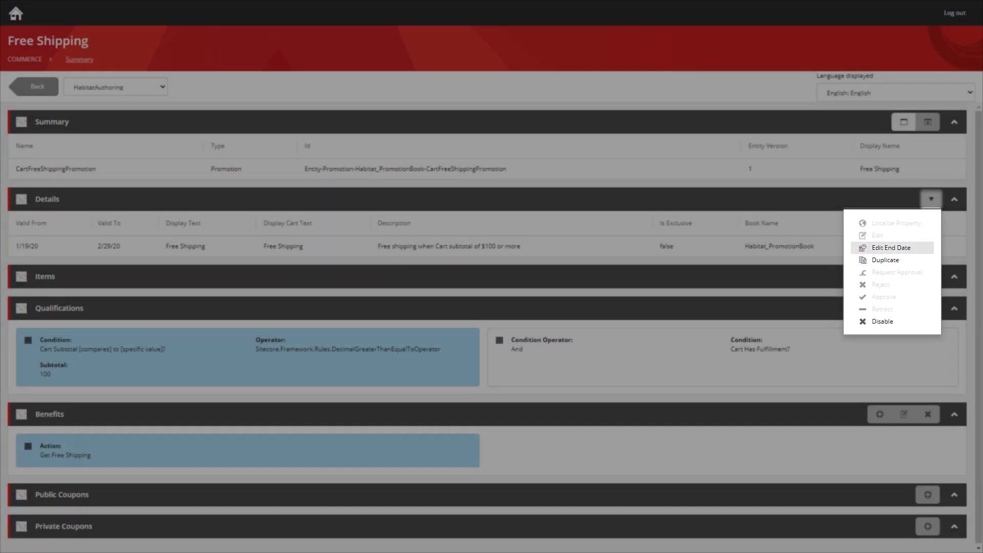
click(890, 246)
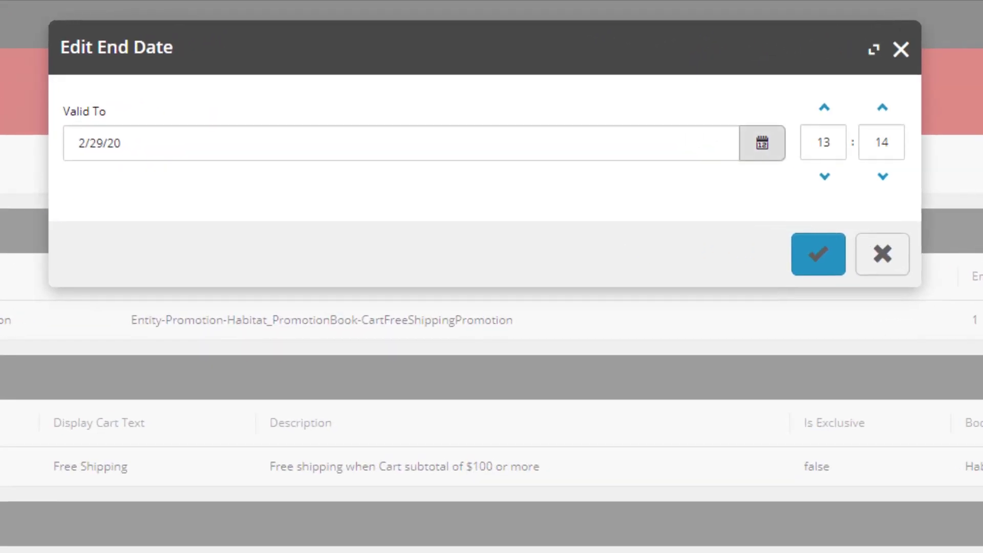
click(760, 143)
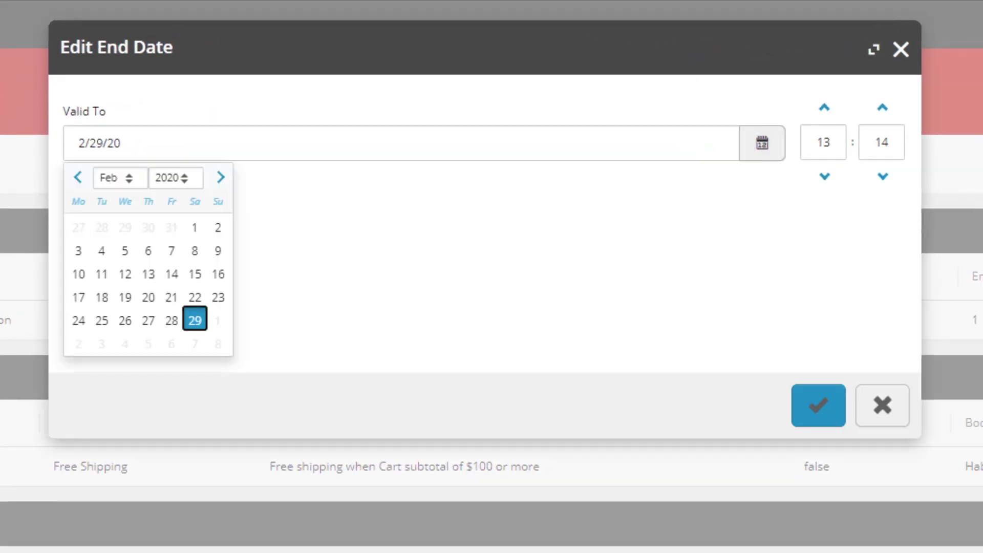
click(220, 177)
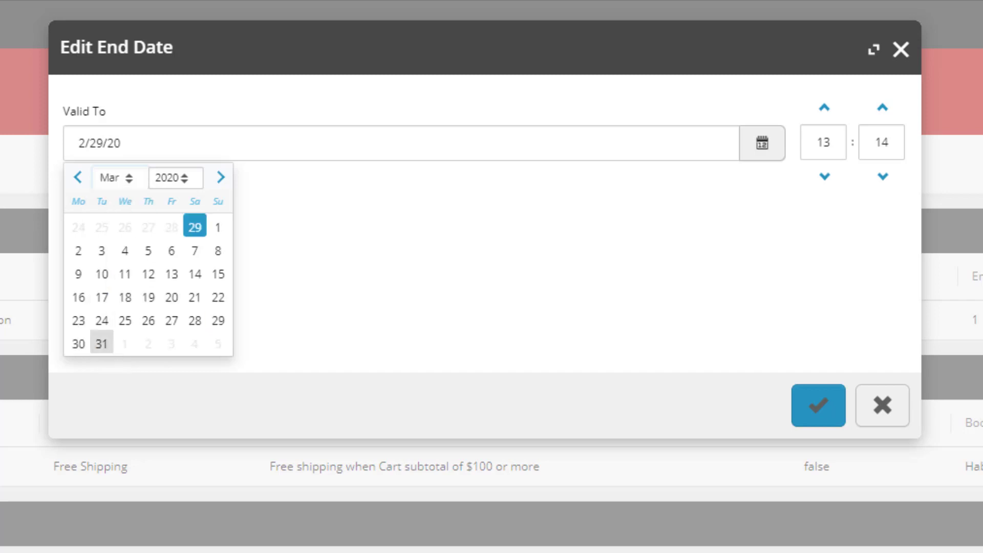
click(817, 405)
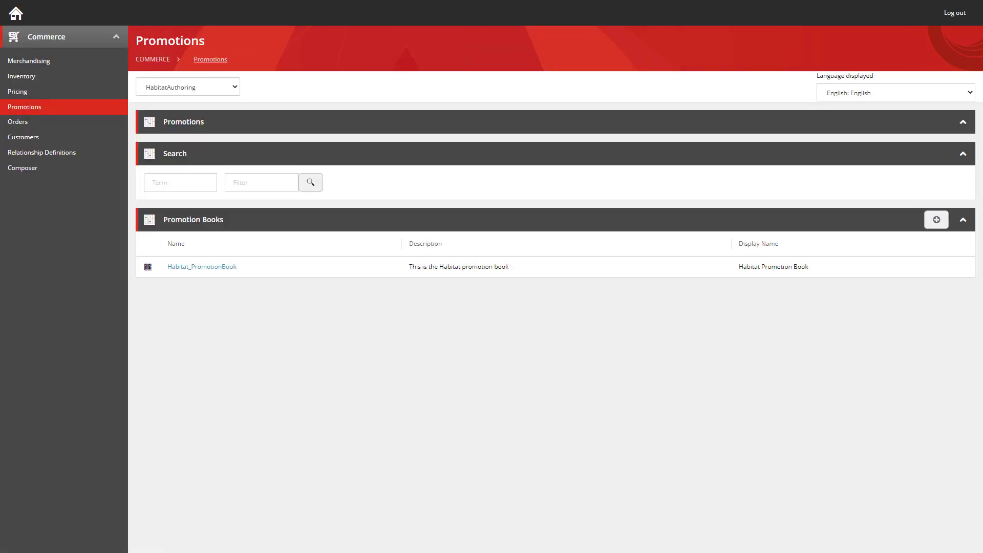
- In Habitat_PromotionBook add promotion FridgePromotion with display name '10% off all fridges'
click(202, 266)
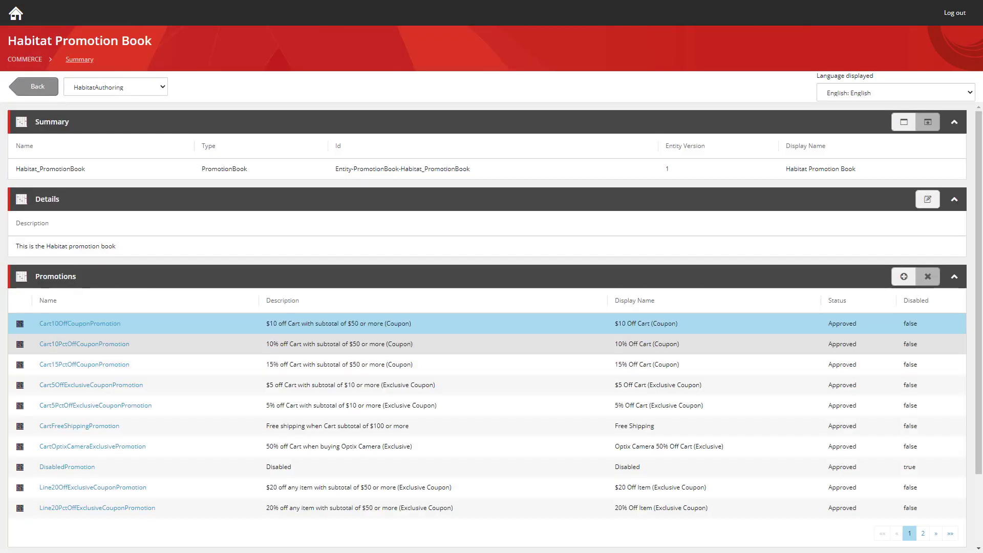
click(902, 277)
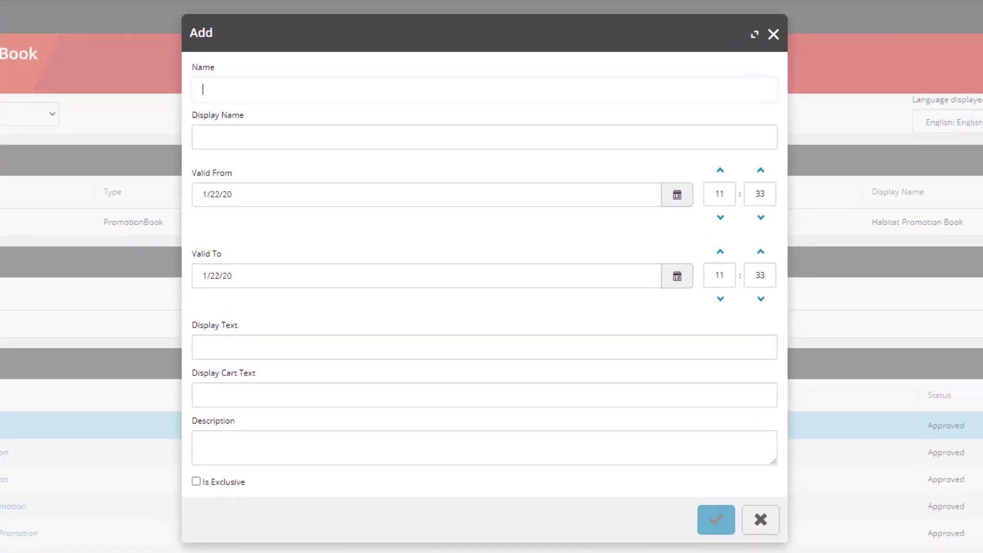
text(FridgePre)
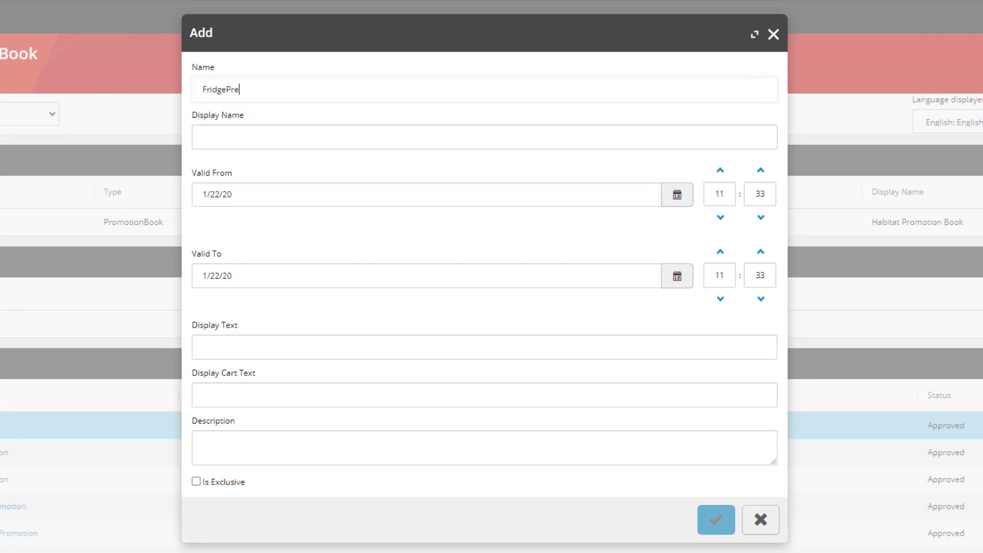
key(Backspace)
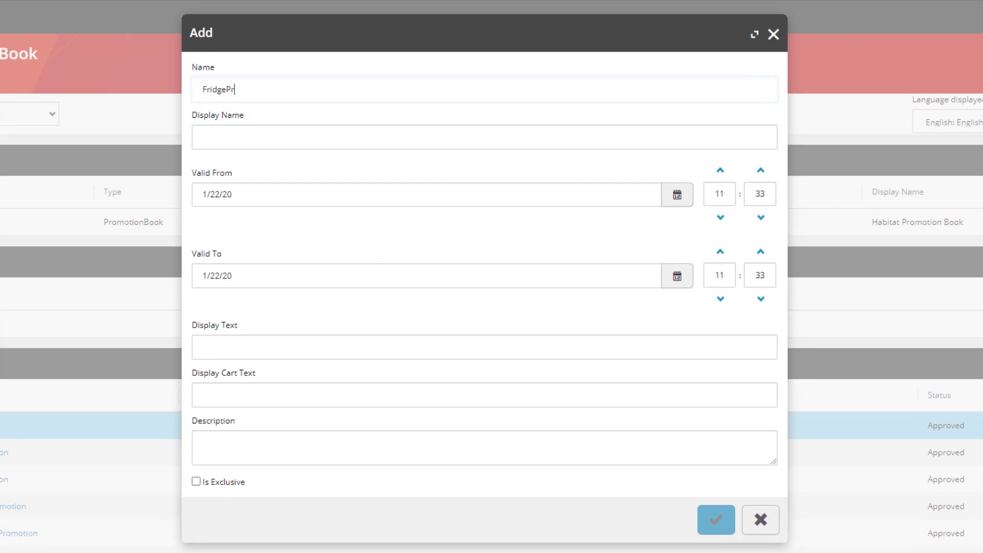
text(omotion)
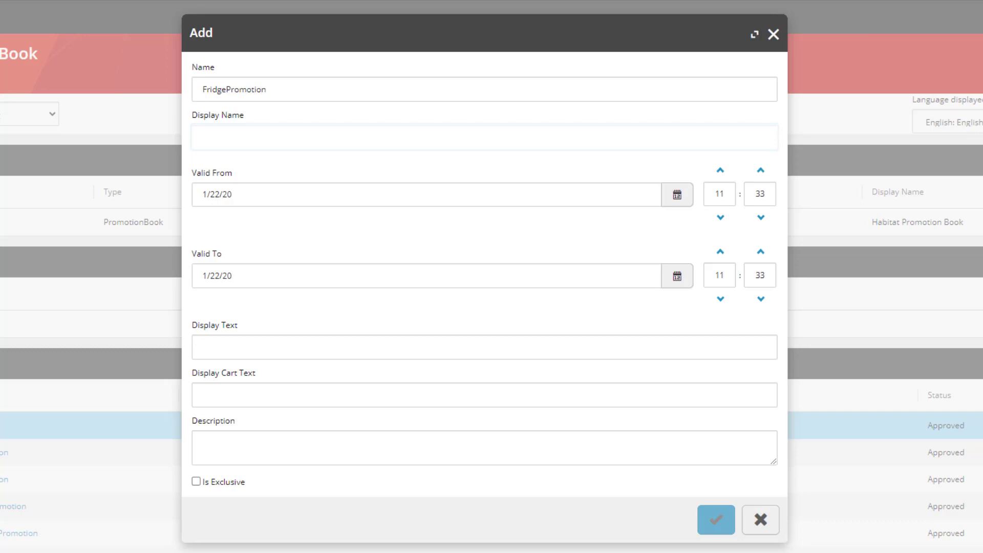
text(10)
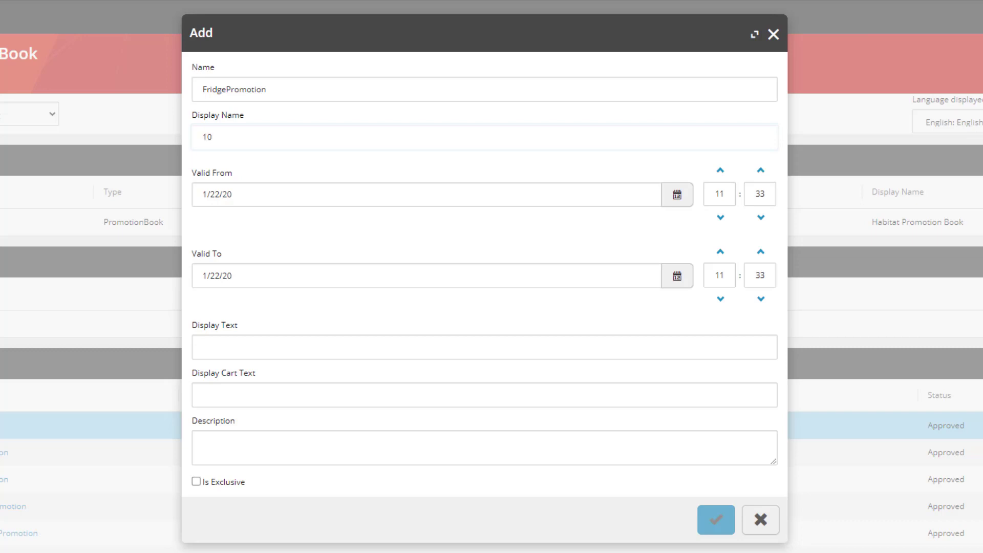
text(% off)
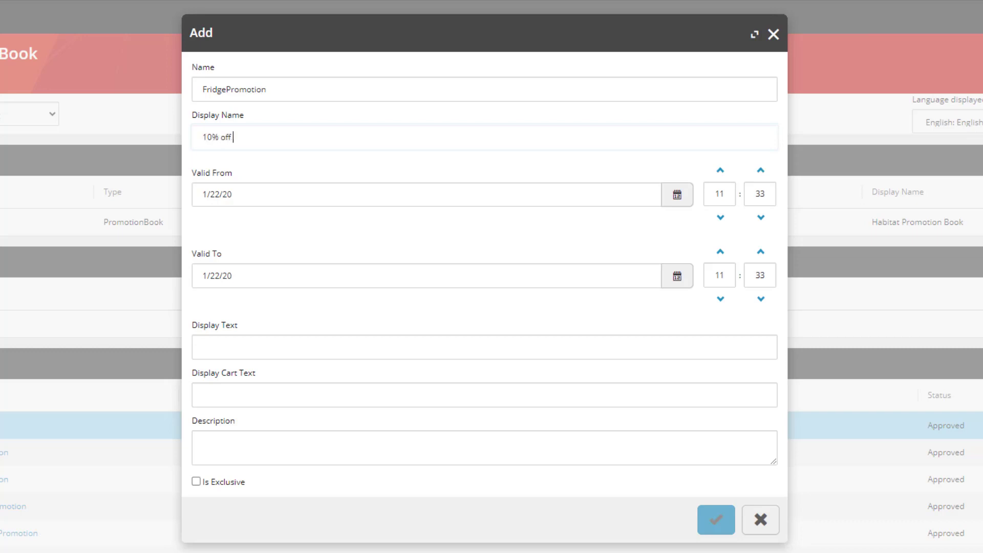
text(all fridges)
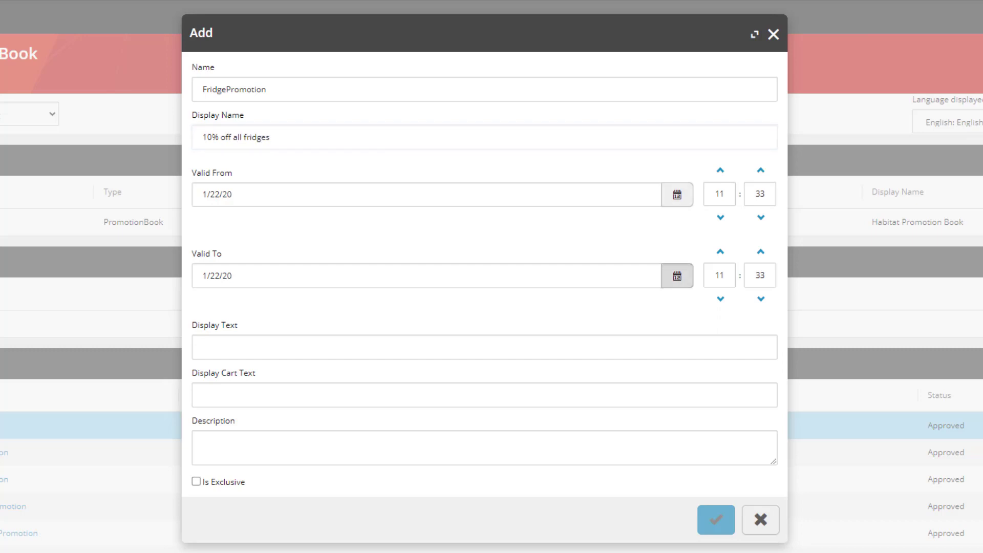
- Set Valid To 5/31/20, description '10% off all fridges', and create the draft promotion
click(676, 275)
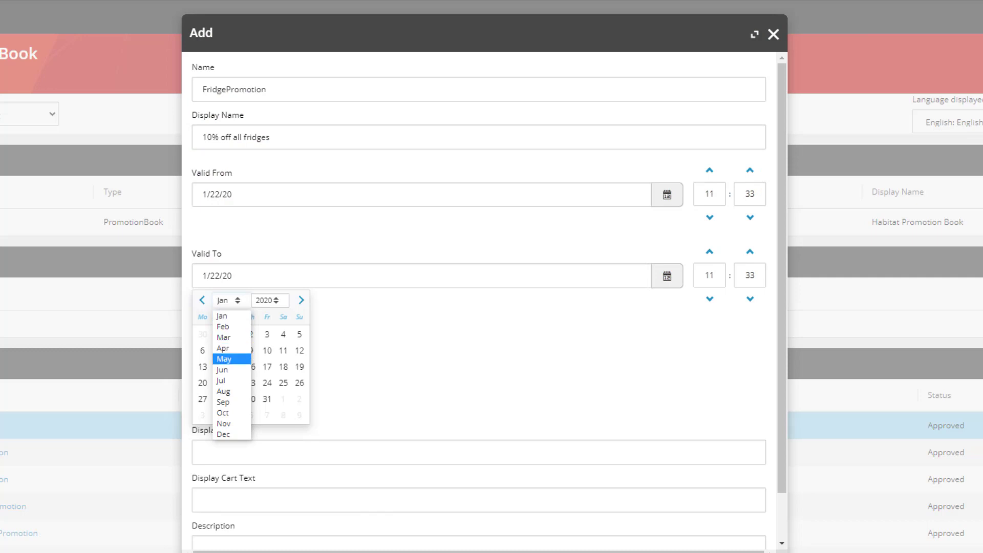
click(224, 359)
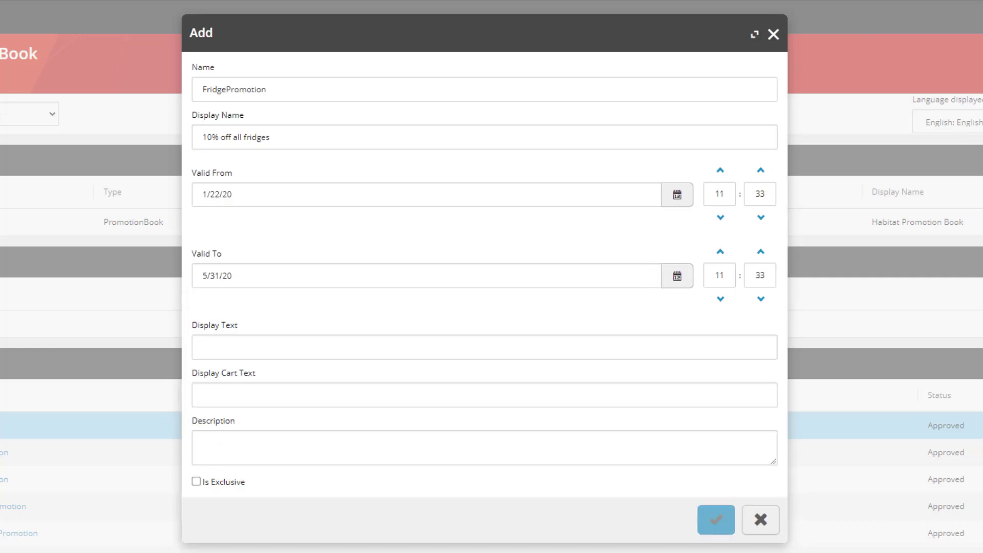
text(10% off all fridges)
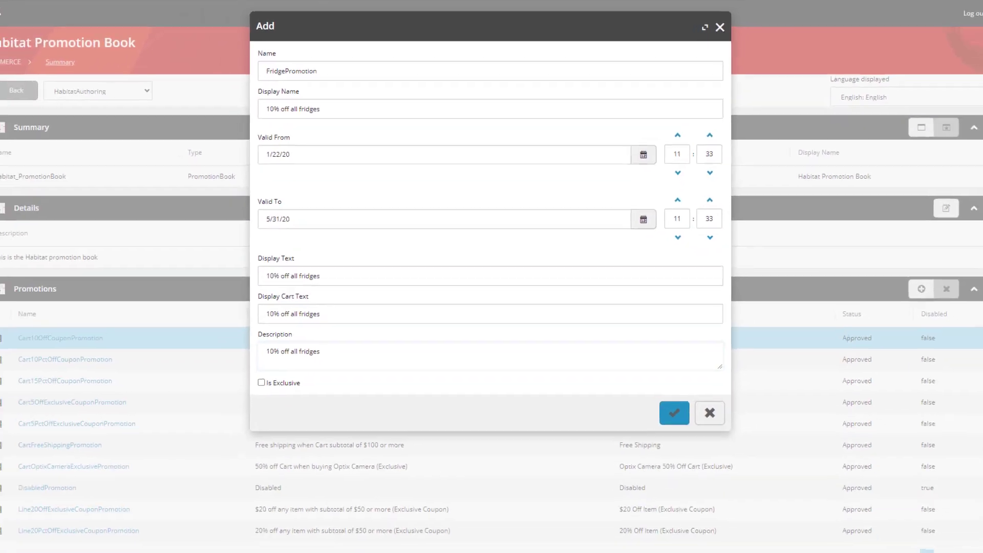
click(674, 412)
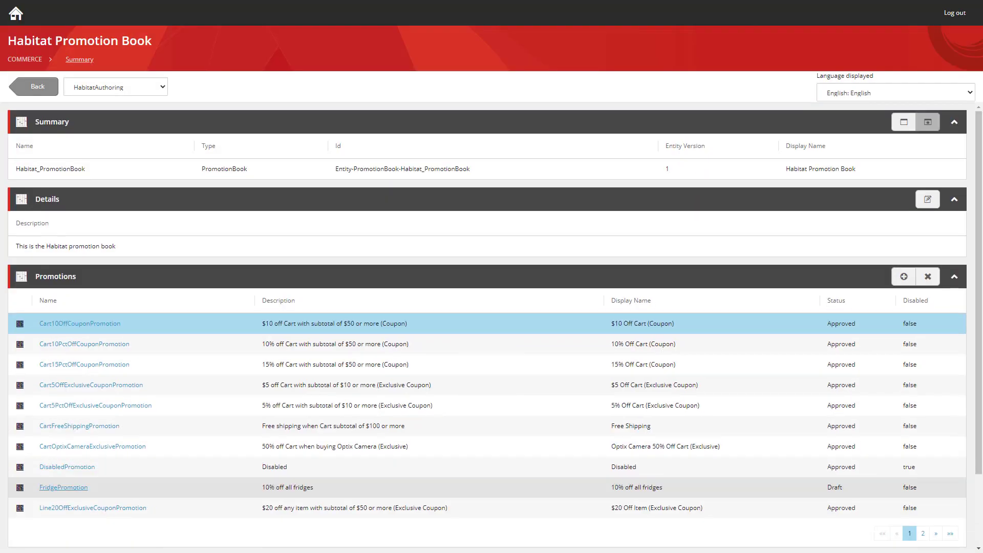
- Add to FridgePromotion a cart-item-in-category qualification for Habitat_Master Refrigerators
click(63, 487)
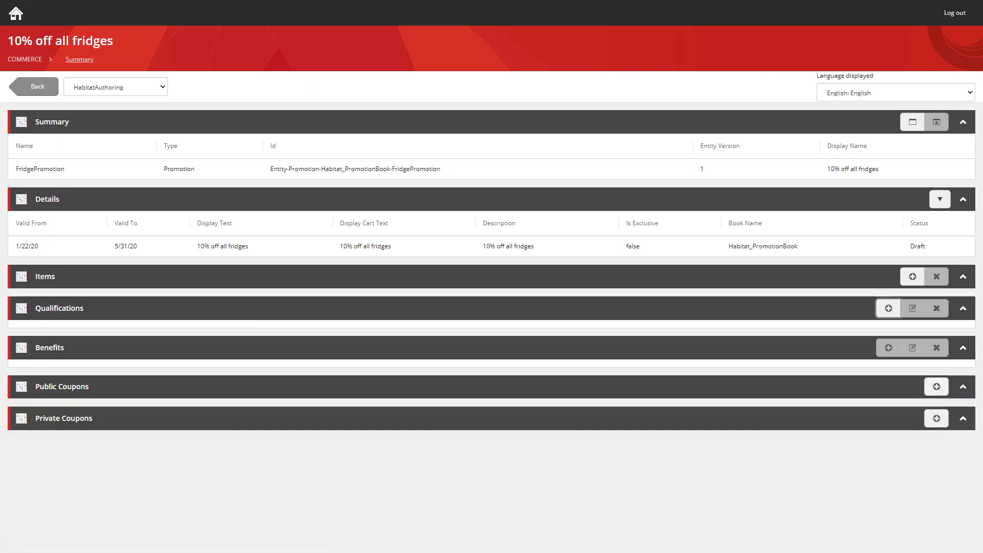
click(887, 309)
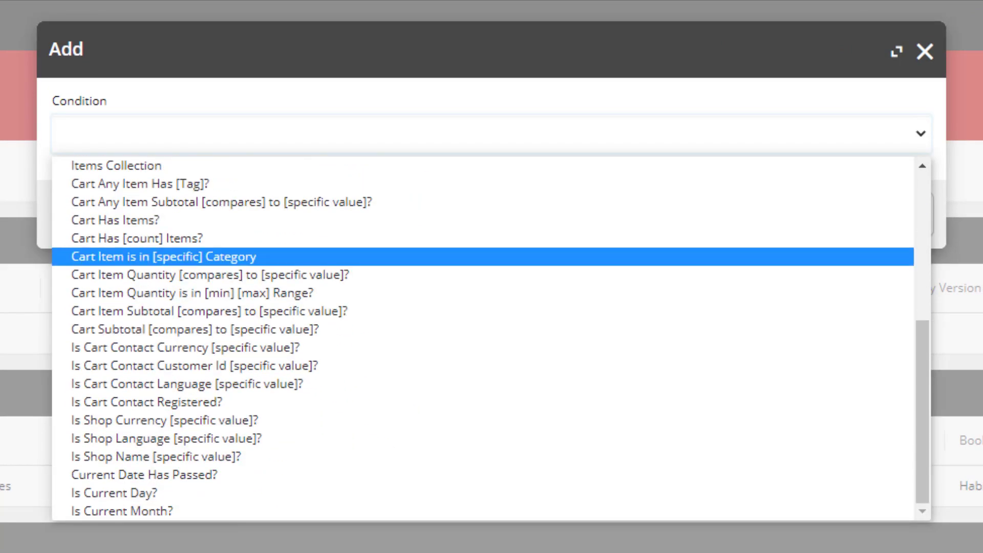
click(164, 256)
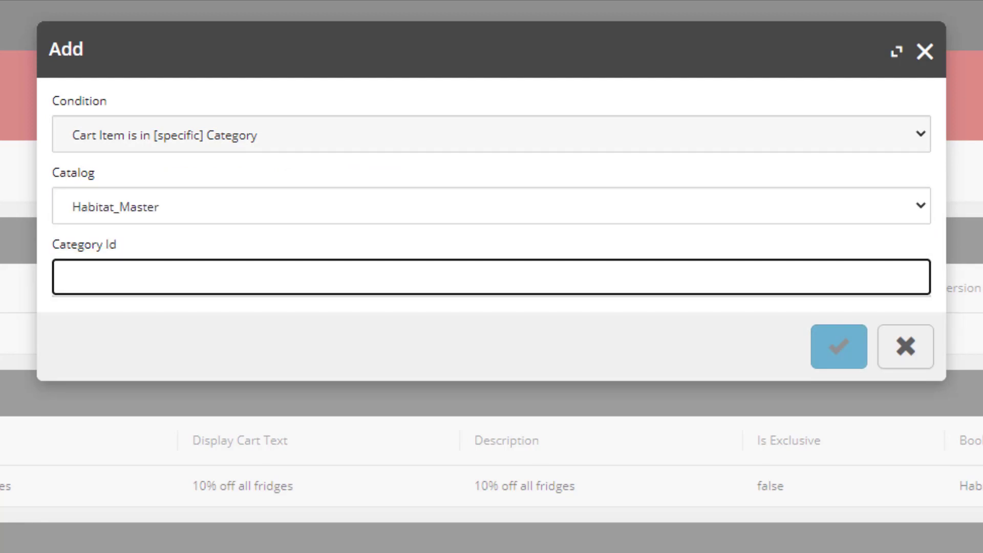
text(refr)
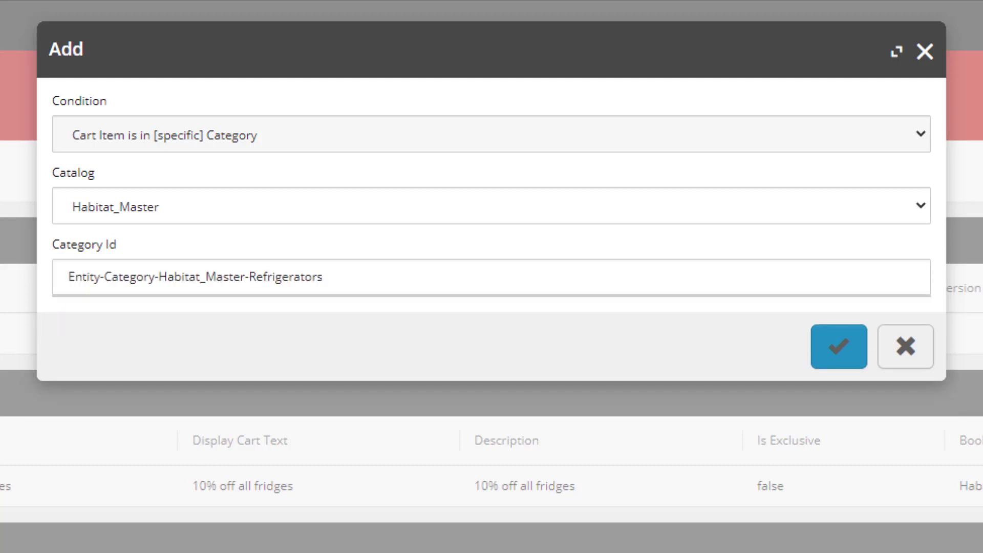
click(837, 347)
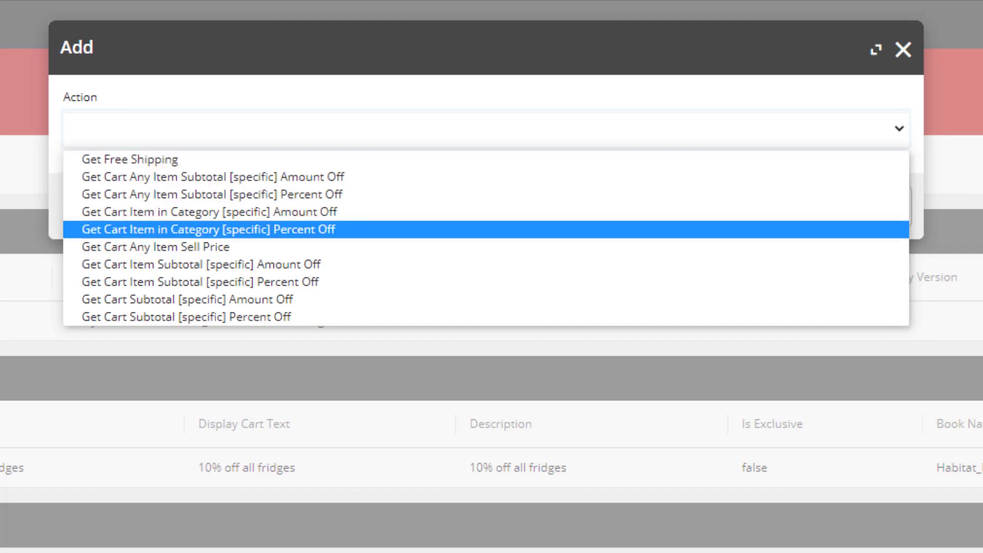
- Add a benefit of 10 percent off cart items in the Habitat_Master Refrigerators category
click(209, 228)
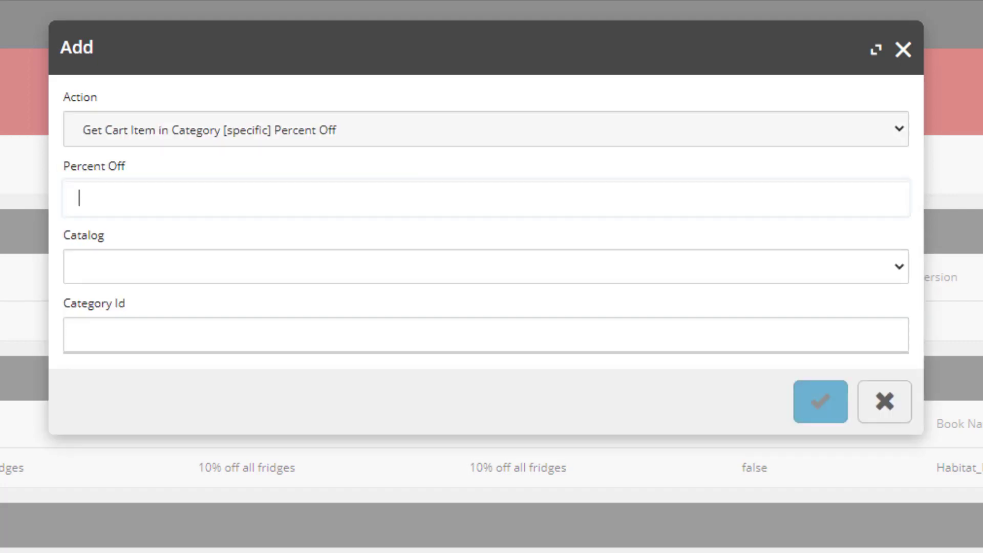
text(10)
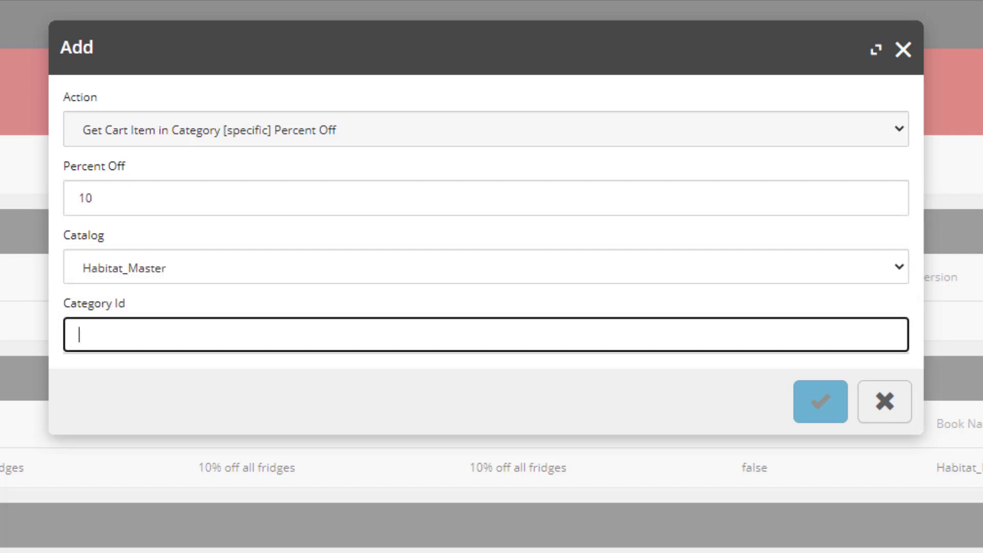
text(refr)
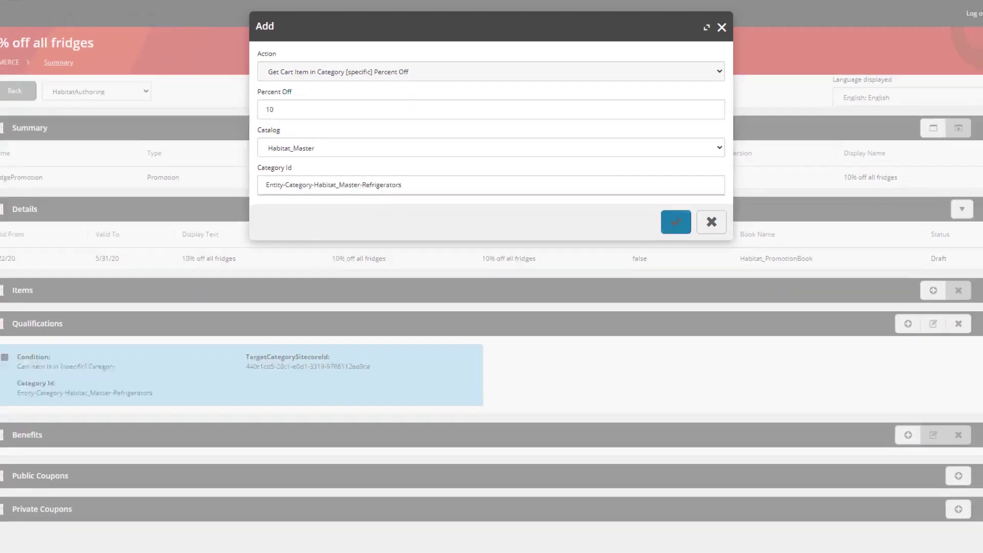
click(675, 223)
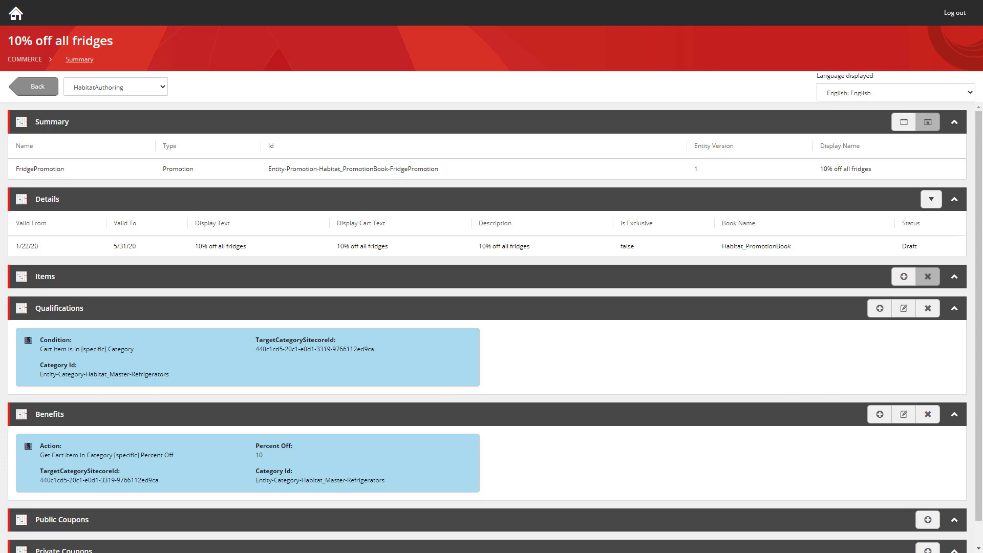
- From the Launchpad, start a new segmented list in List Manager
click(15, 12)
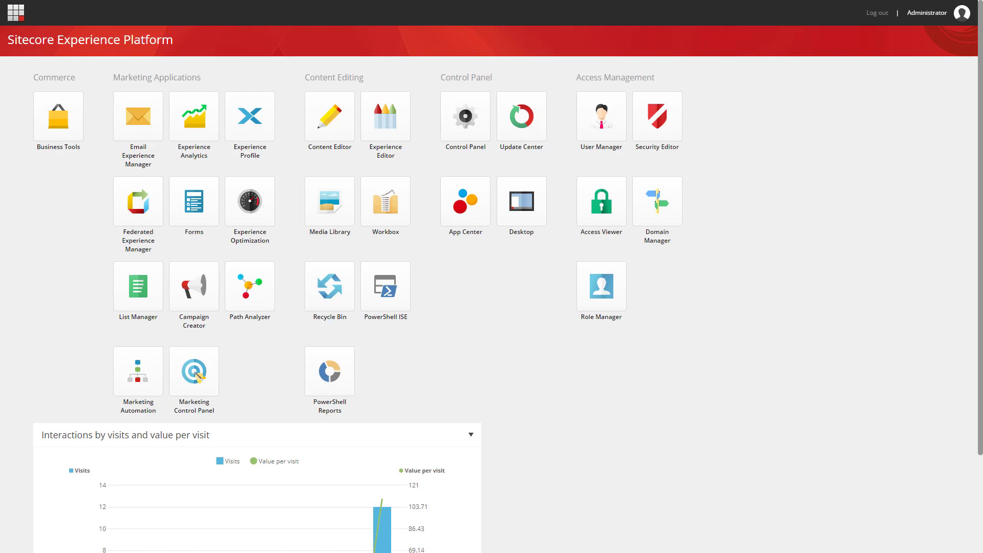
click(137, 285)
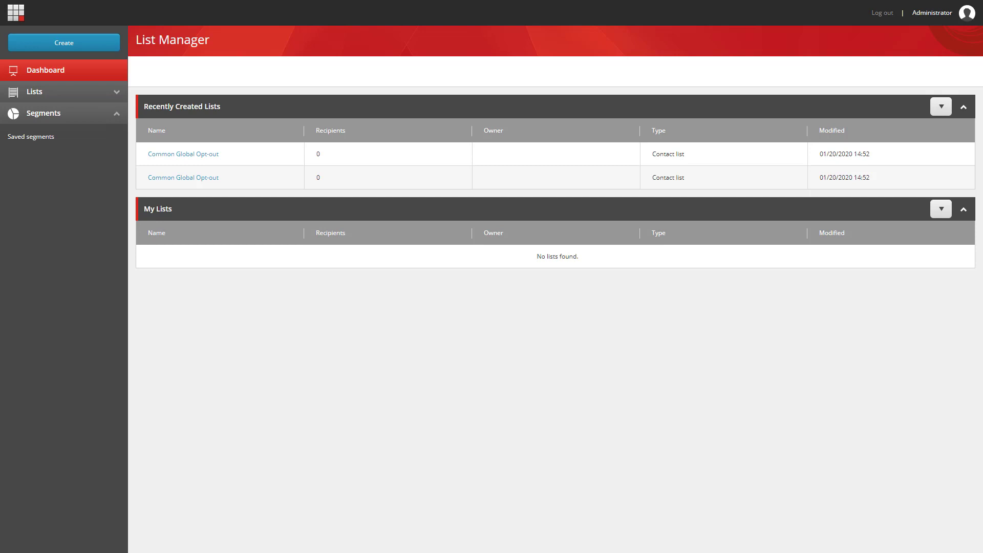
click(63, 43)
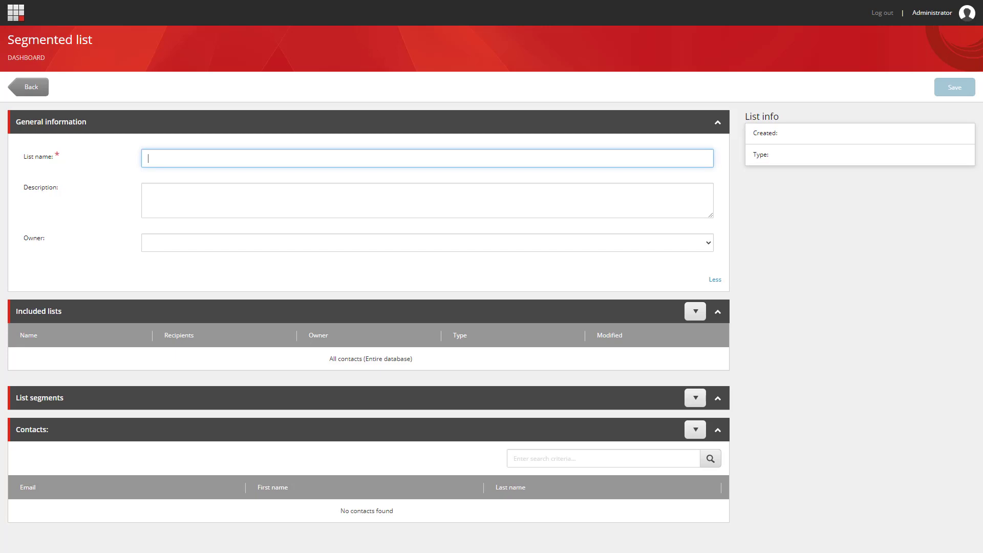
- Name the list HavePurchased-7042076 with description 'Users who have purchased 7042076'
text(HaveP)
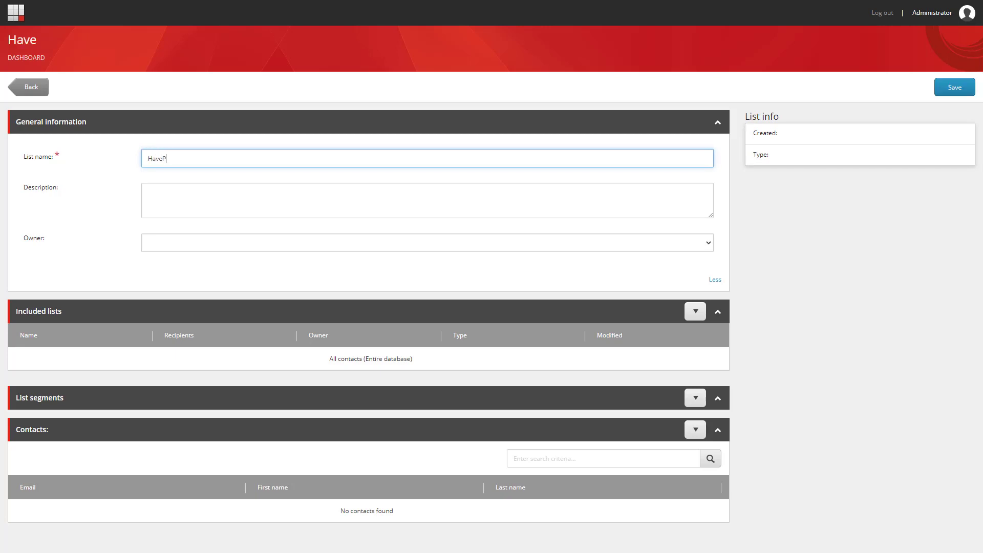
text(urch)
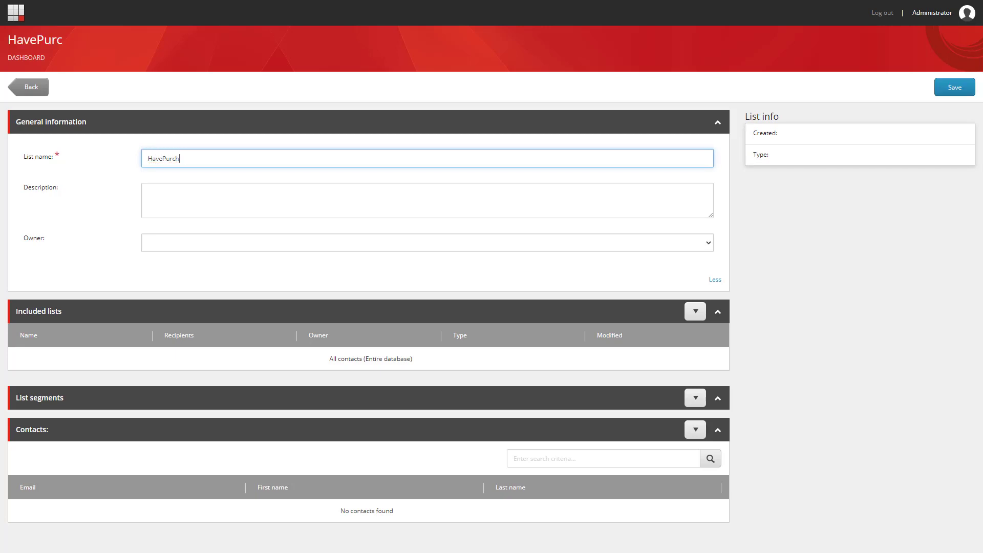
text(hased-=)
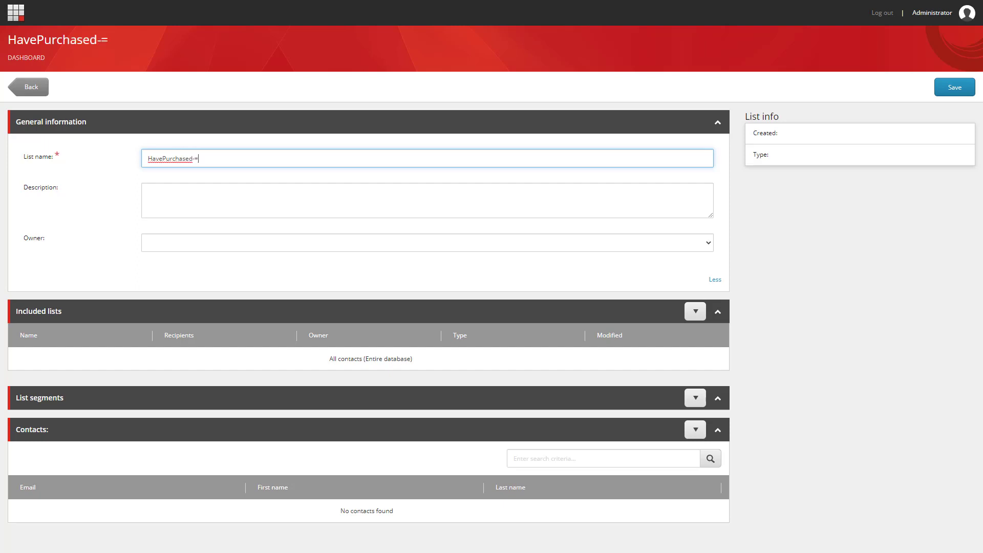
text(7042076)
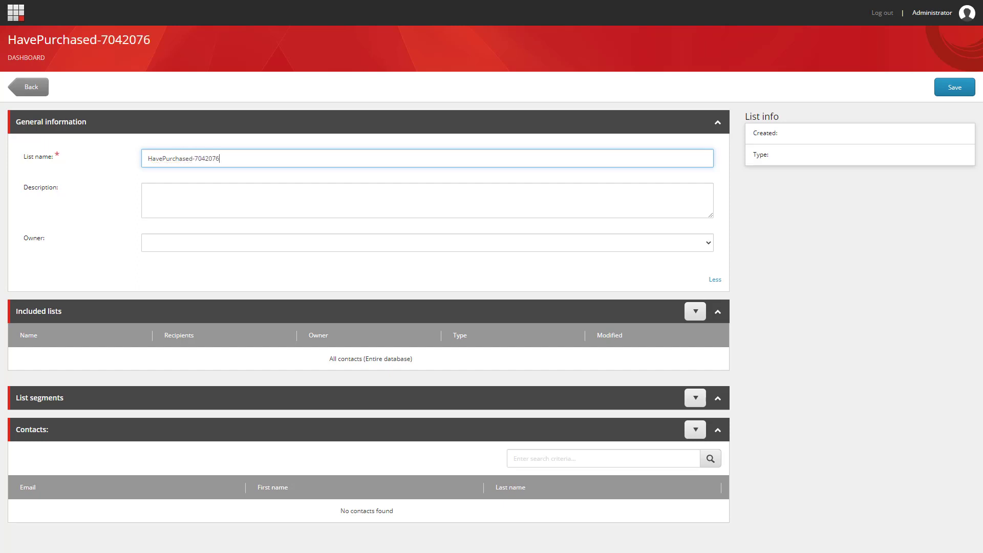
text(Users who have purcha)
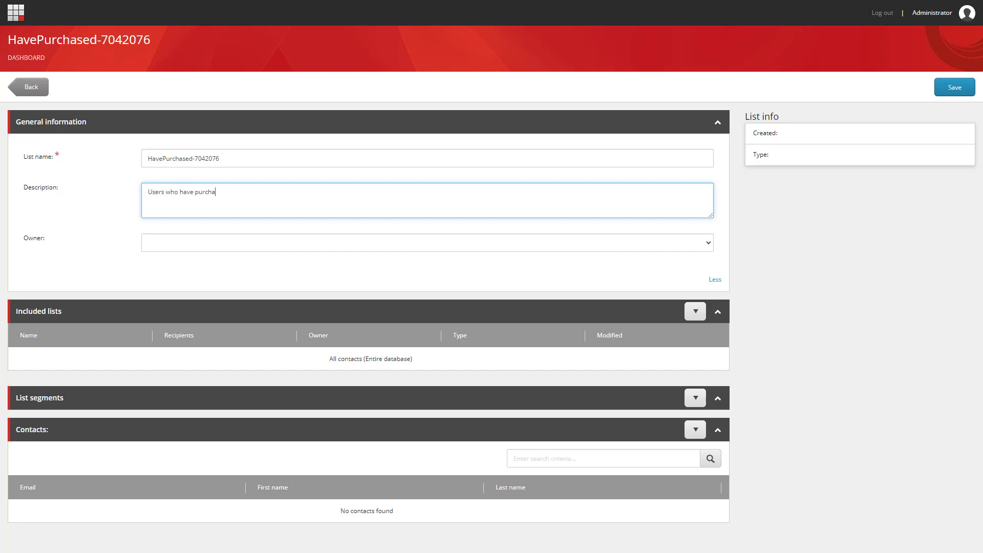
text(sed 7042076)
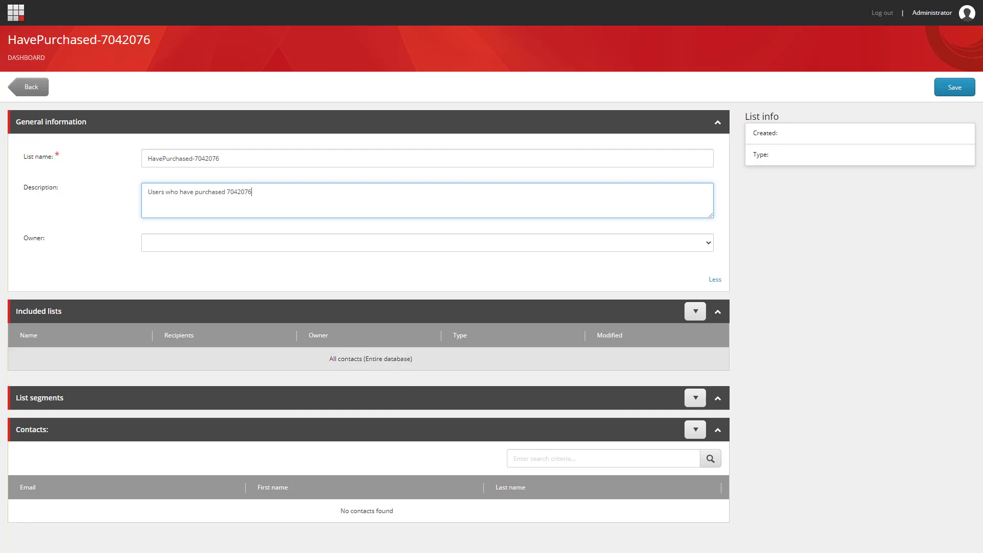
click(694, 397)
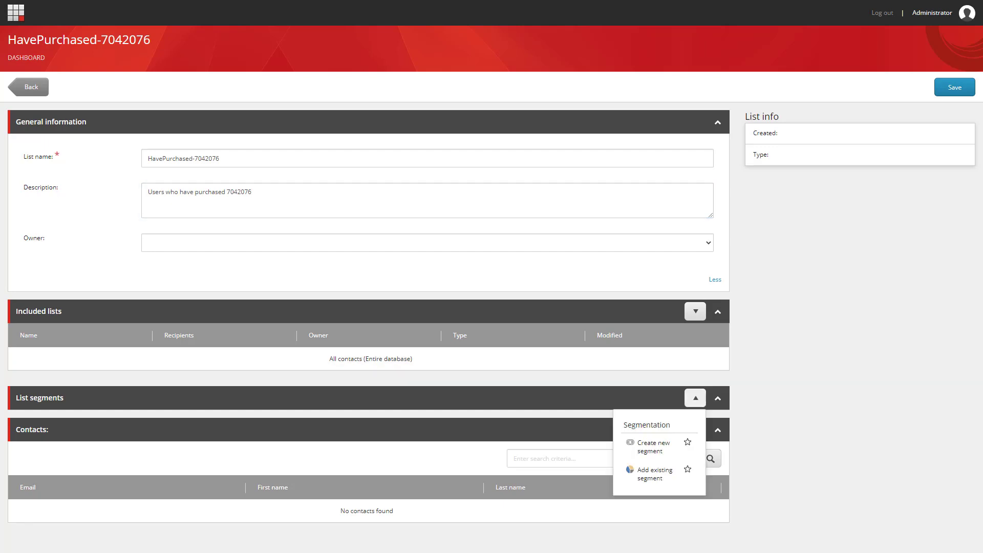
- Create segment HasPurchased:7042076, described 'Users who have purchased 7042076', and add an empty Rule 1
click(652, 446)
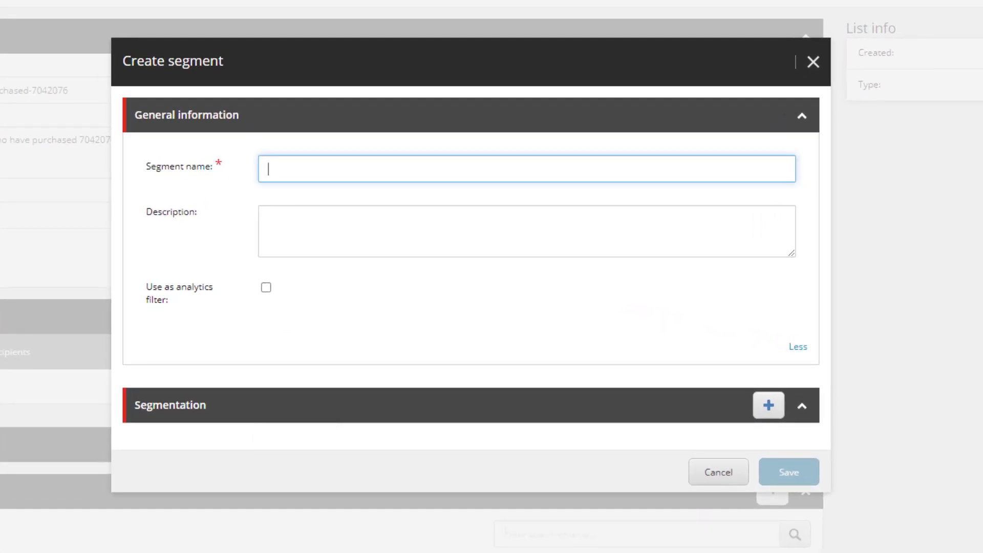
text(HasPurch)
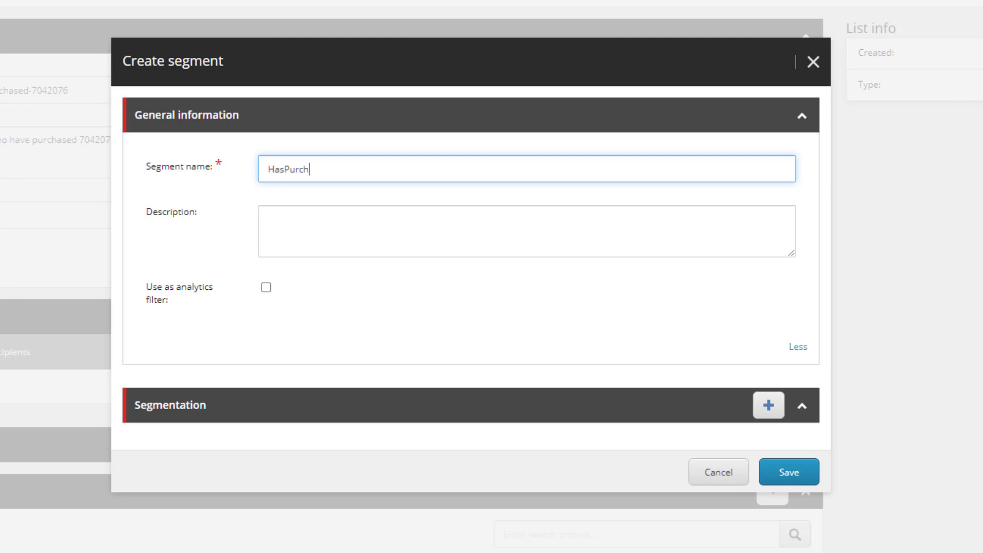
text(ased:7042076)
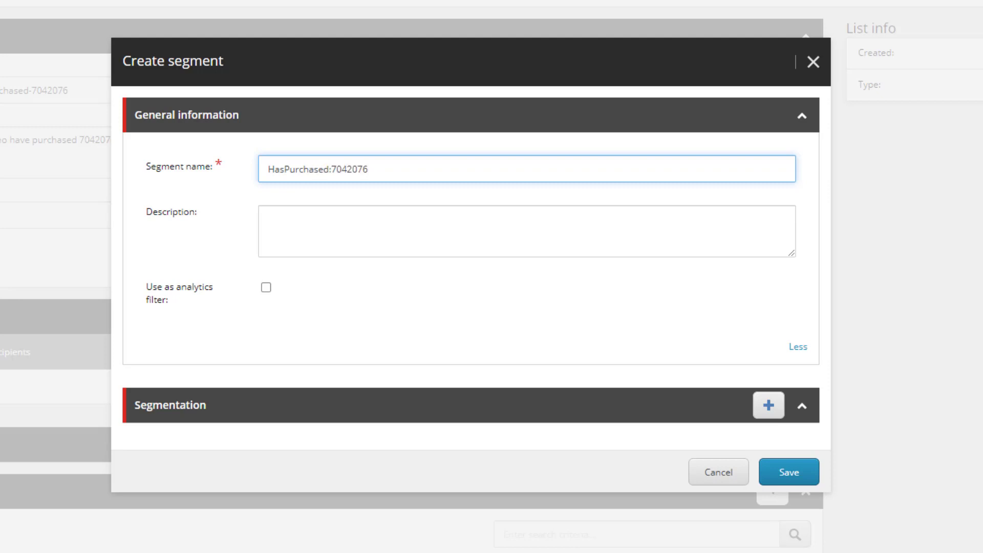
text(Users)
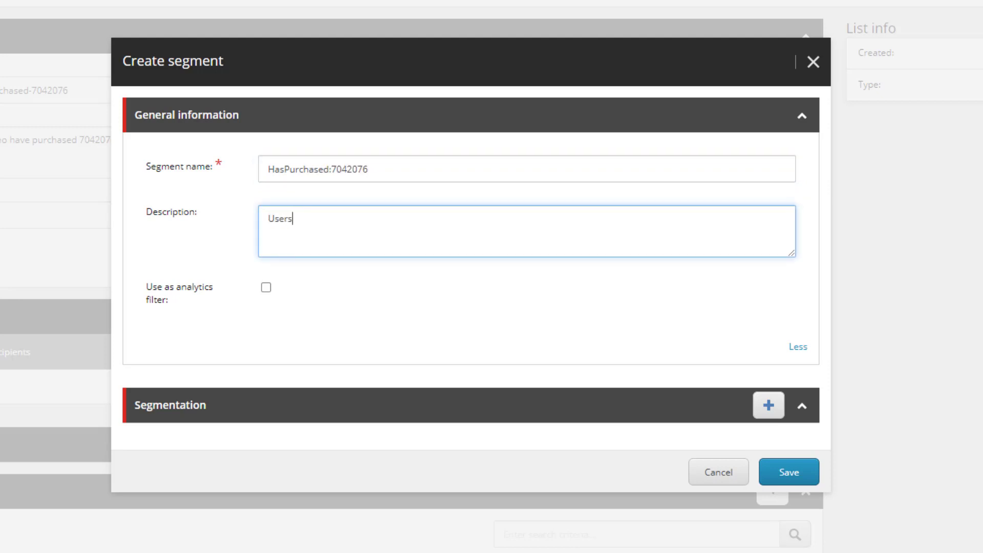
text(who have pu)
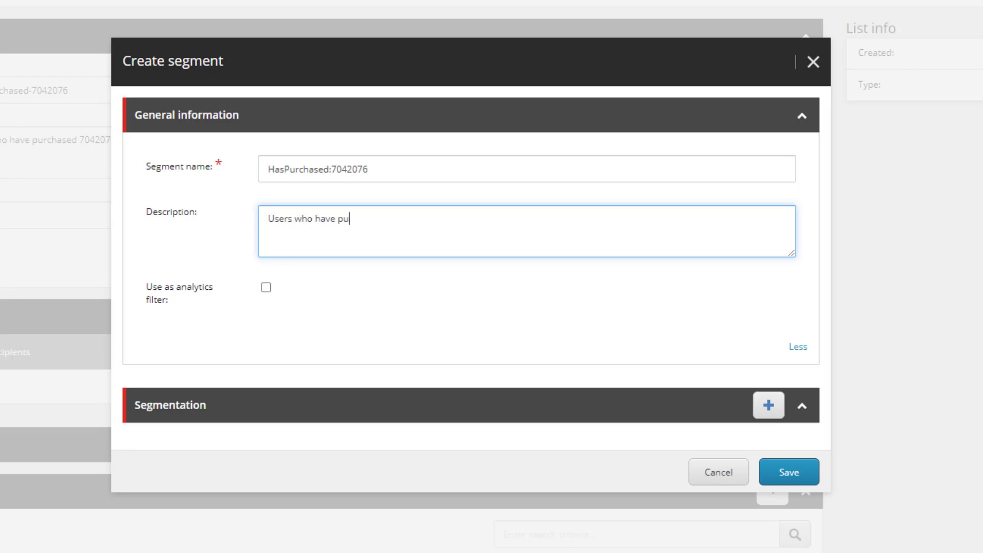
text(rchased)
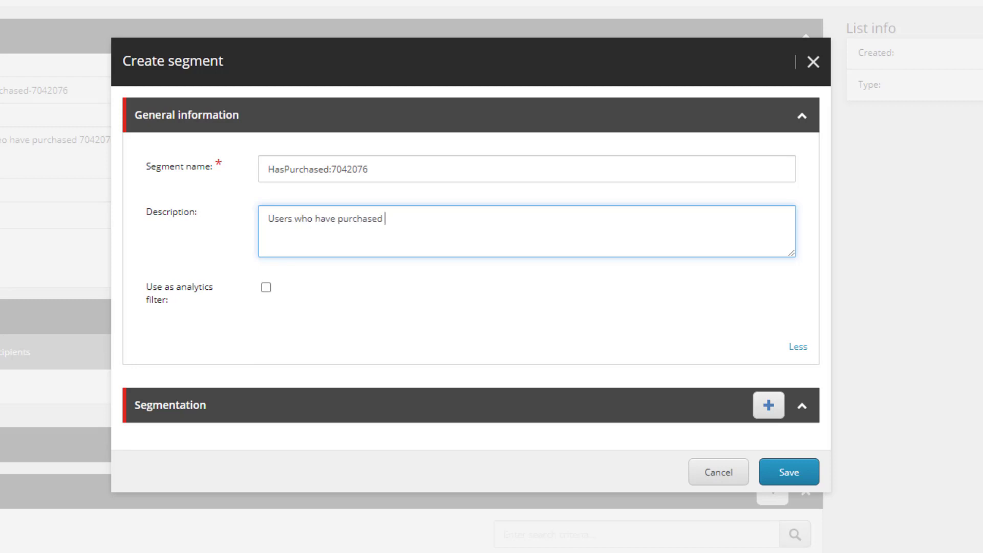
text(7042076)
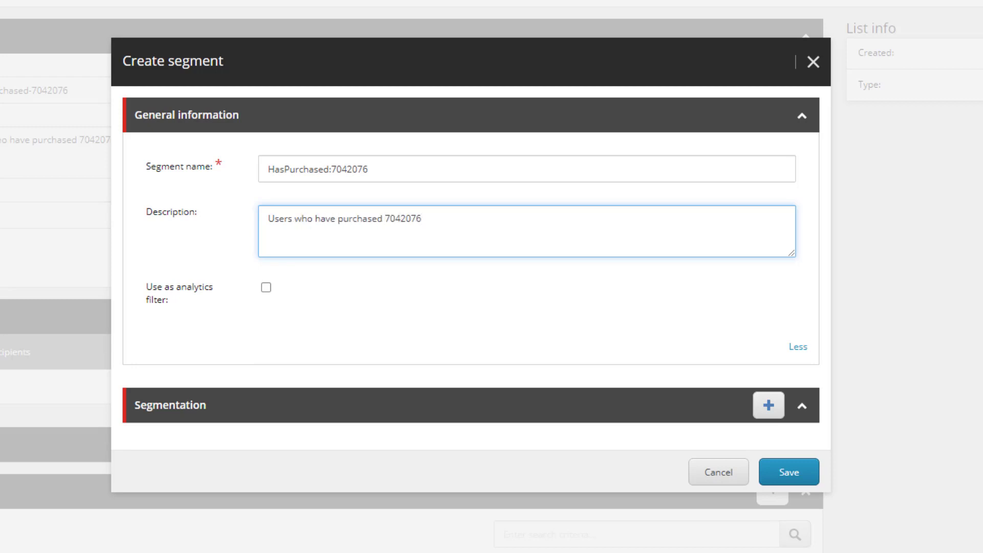
click(767, 406)
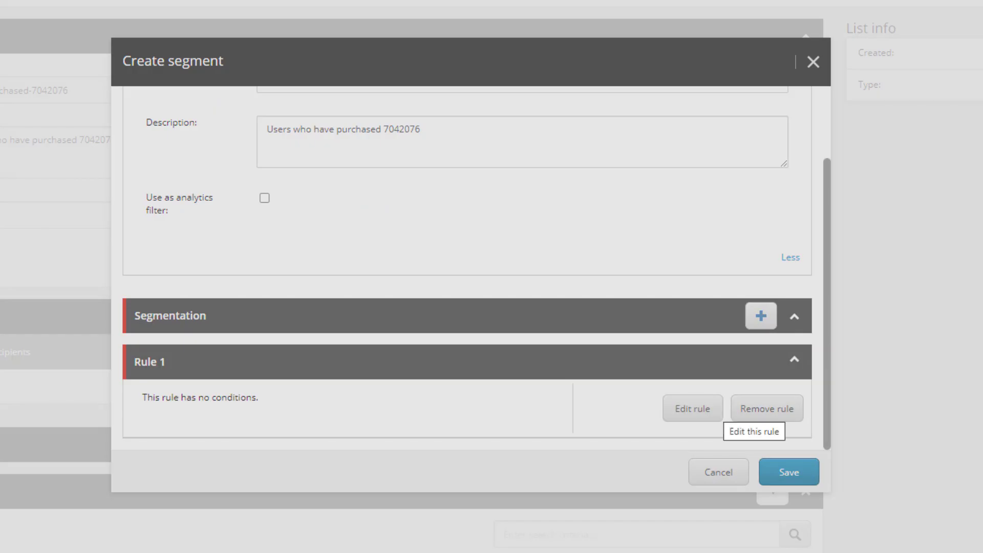
- Set Rule 1 to 'has purchased product with ID' 7042076, save the segment and the list
click(692, 408)
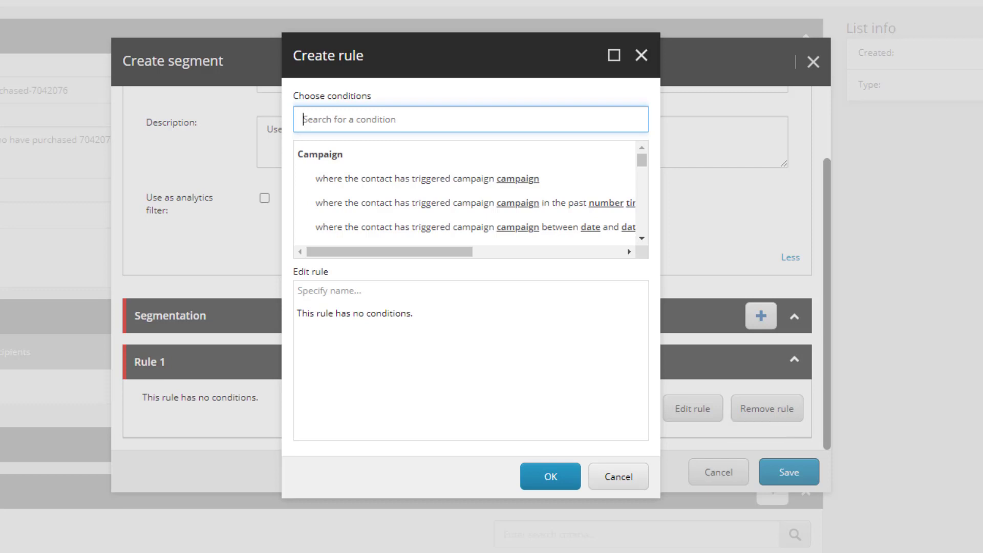
text(purch)
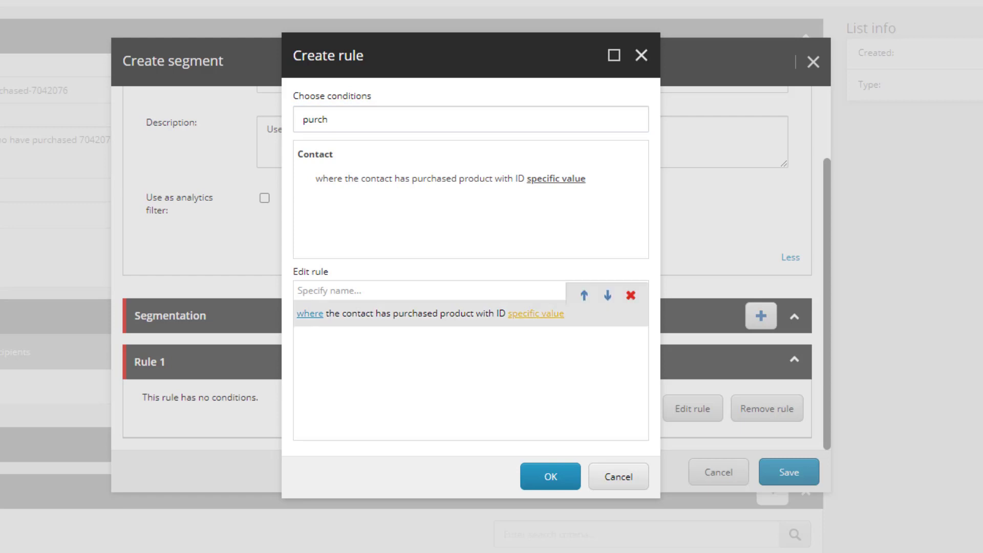
click(536, 313)
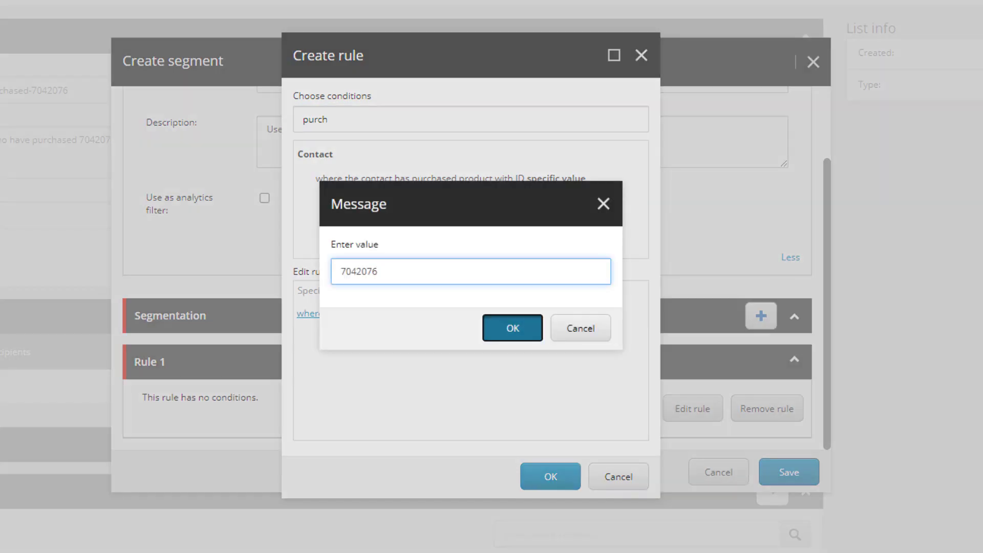
click(512, 328)
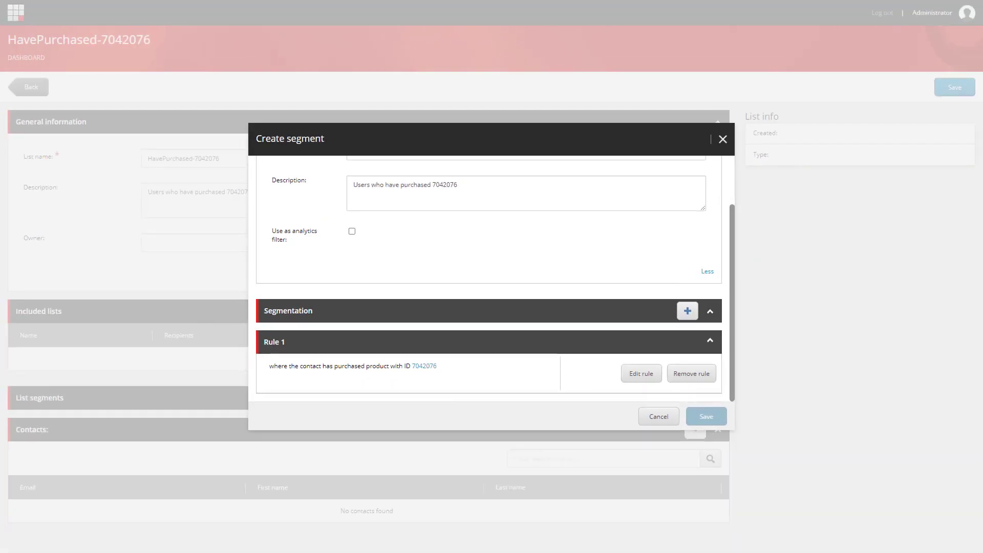
click(705, 416)
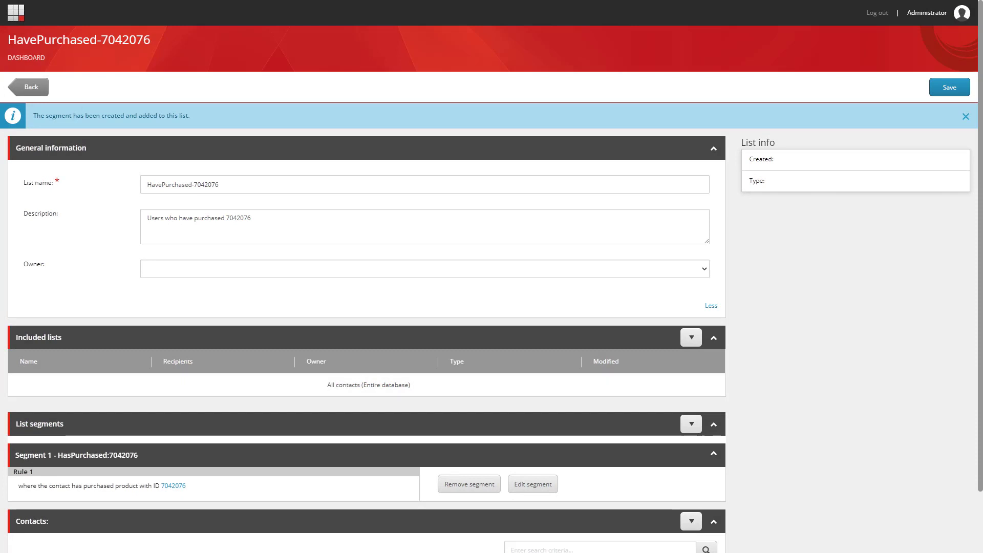
click(948, 87)
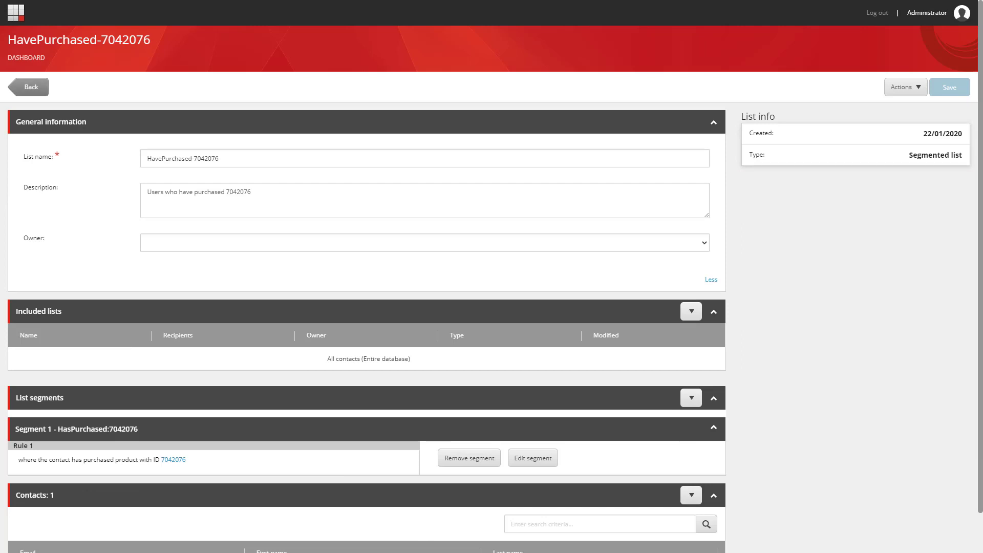
- In Email Experience Manager start creating a regular email campaign
click(15, 12)
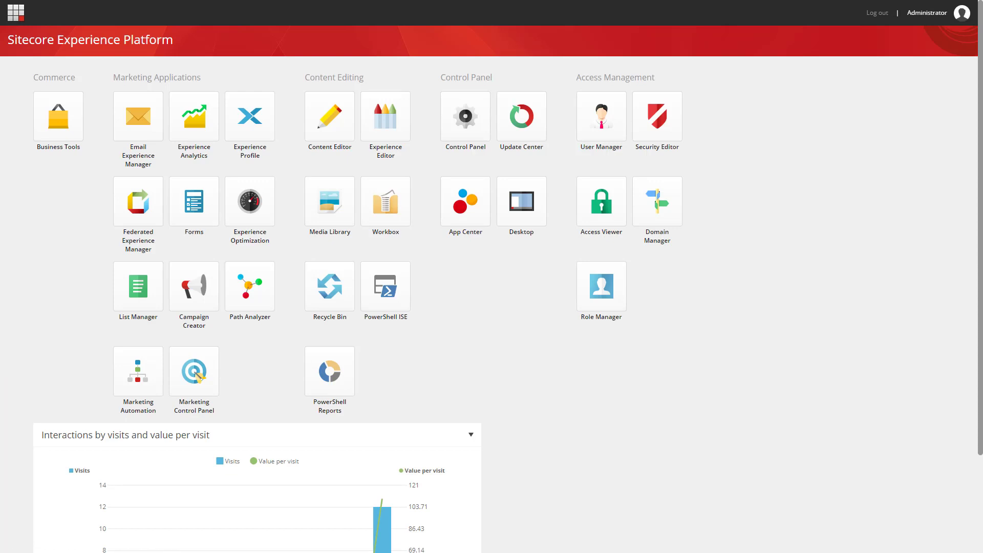
click(137, 116)
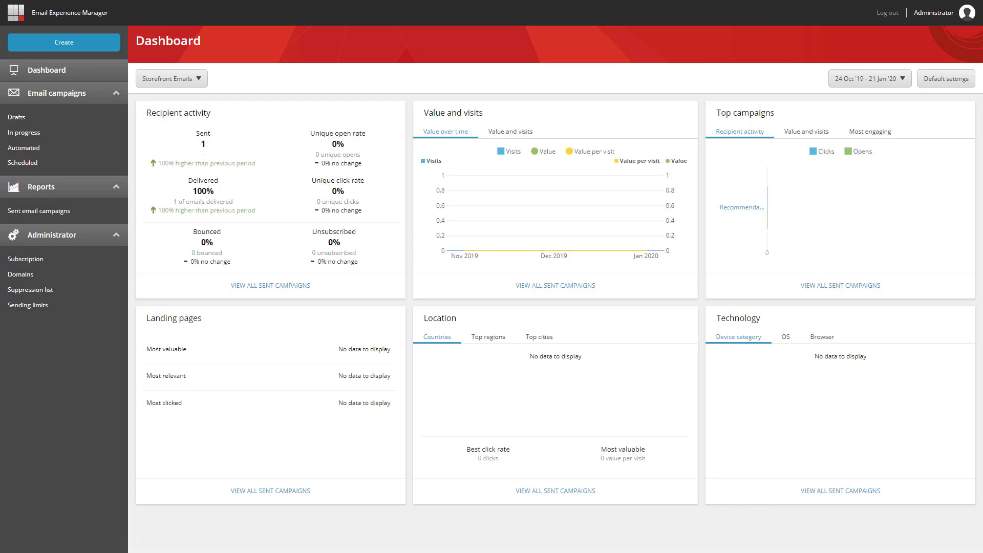
click(64, 42)
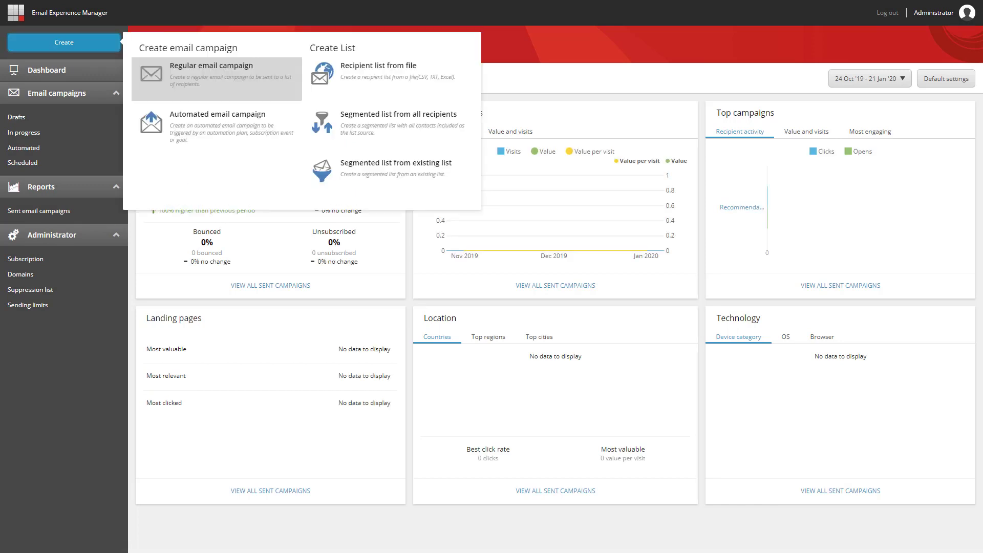
click(216, 74)
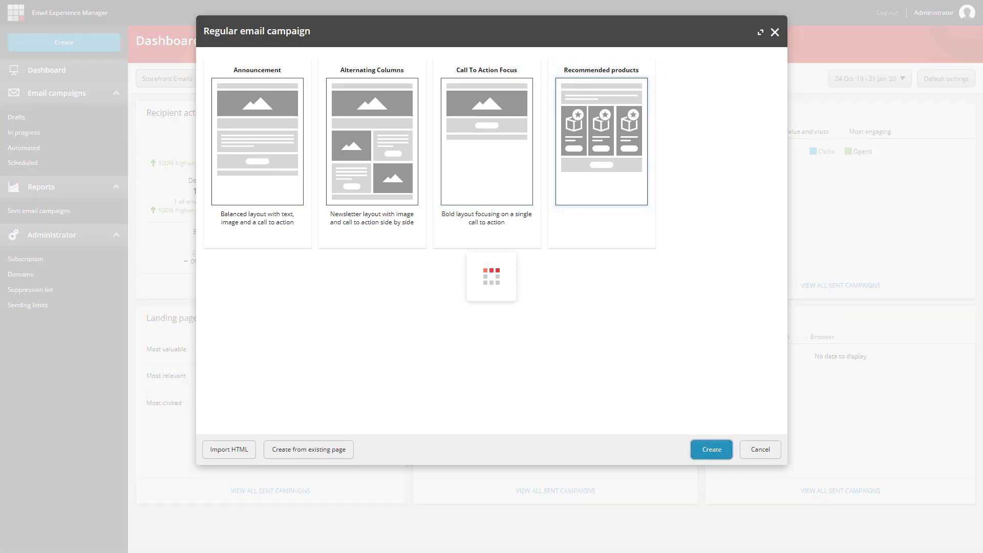
click(711, 450)
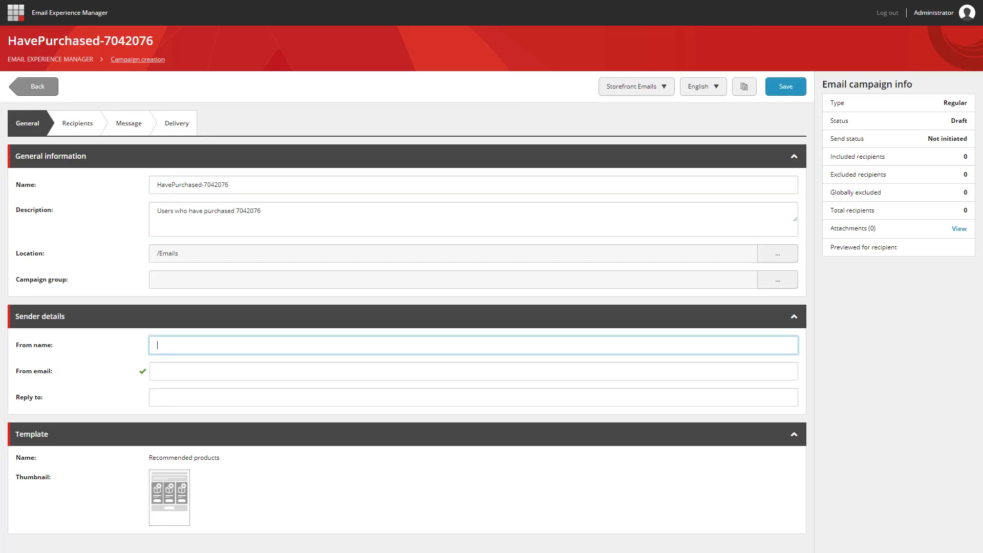
text(noreply)
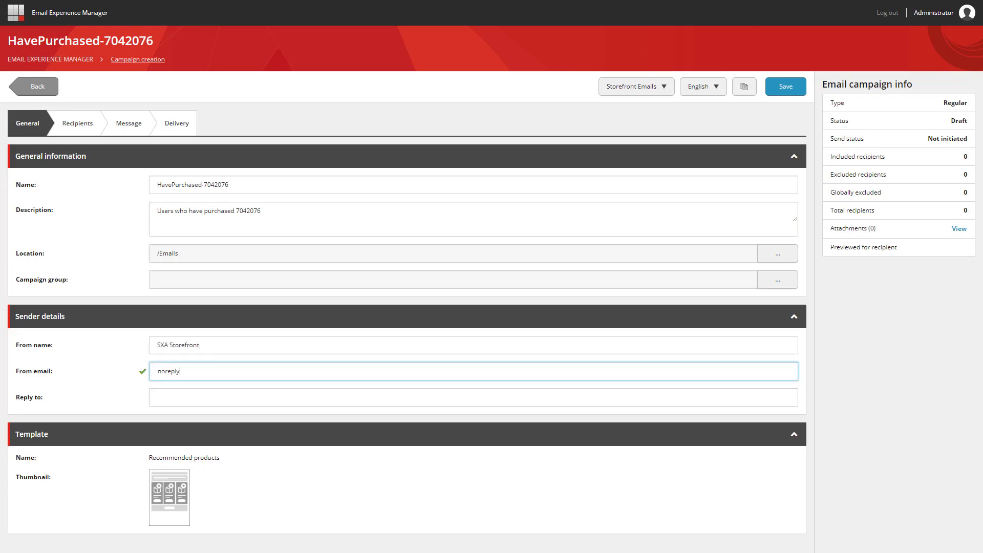
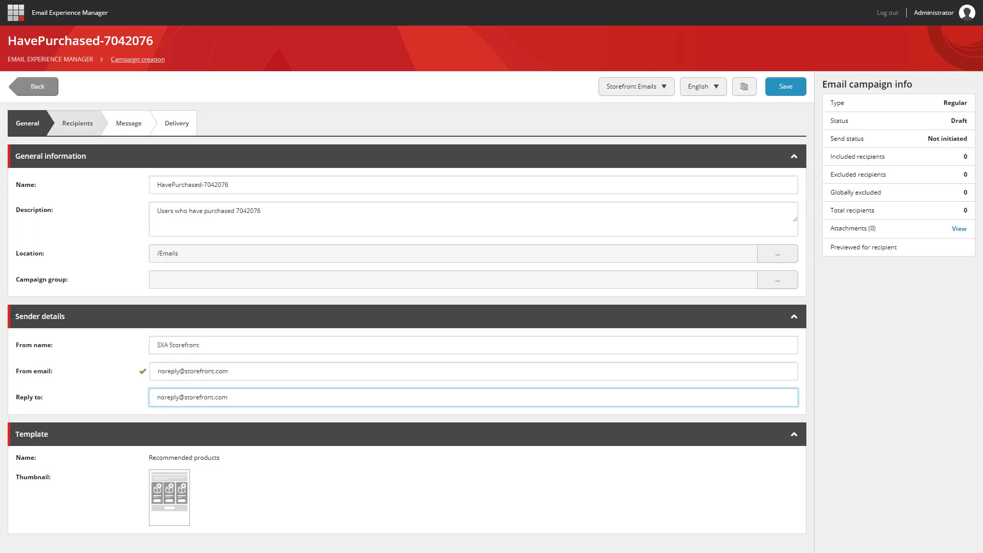
click(77, 123)
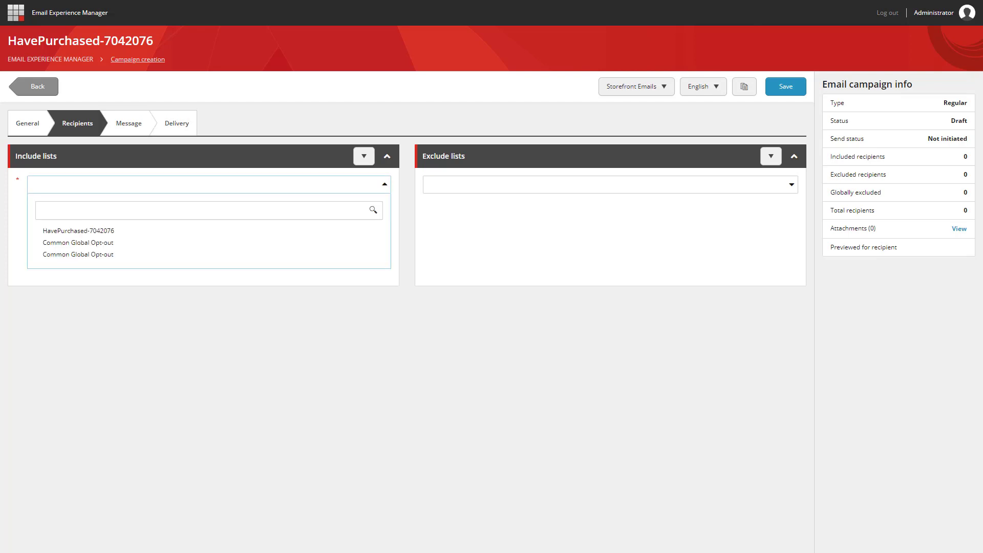
- Include the HavePurchased-7042076 list as recipients (1 total) and move to the Message step
click(79, 230)
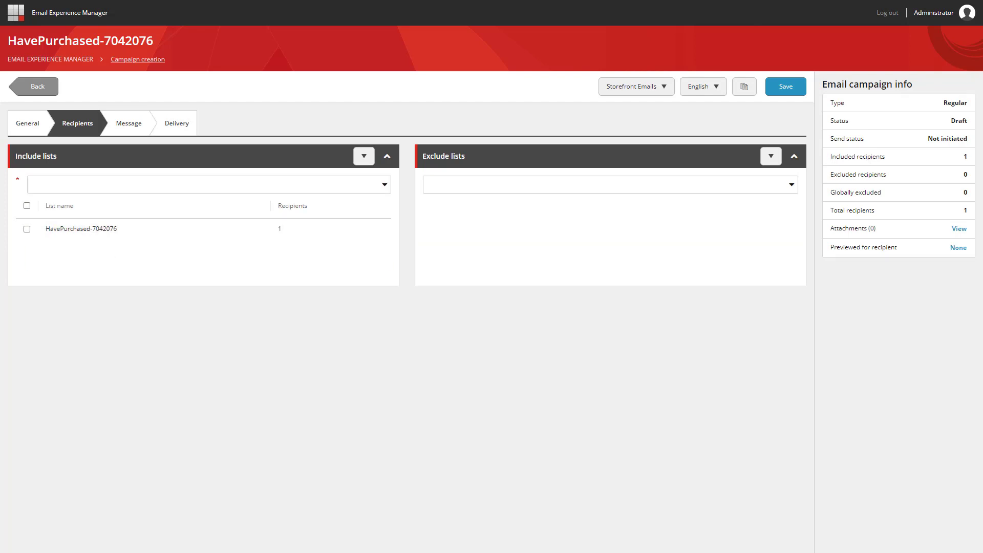
click(129, 123)
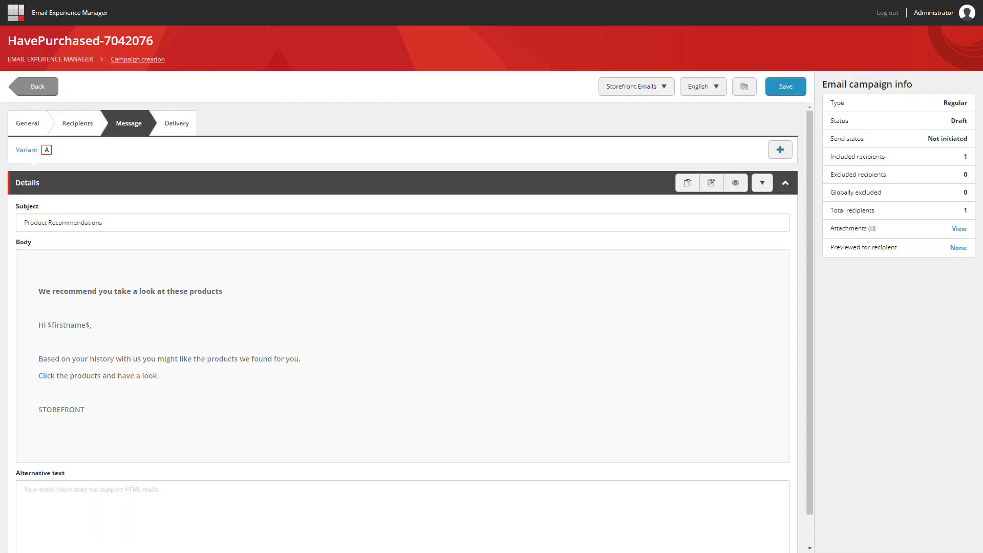
- Review the Product Recommendations email body in the editor and close it
click(710, 183)
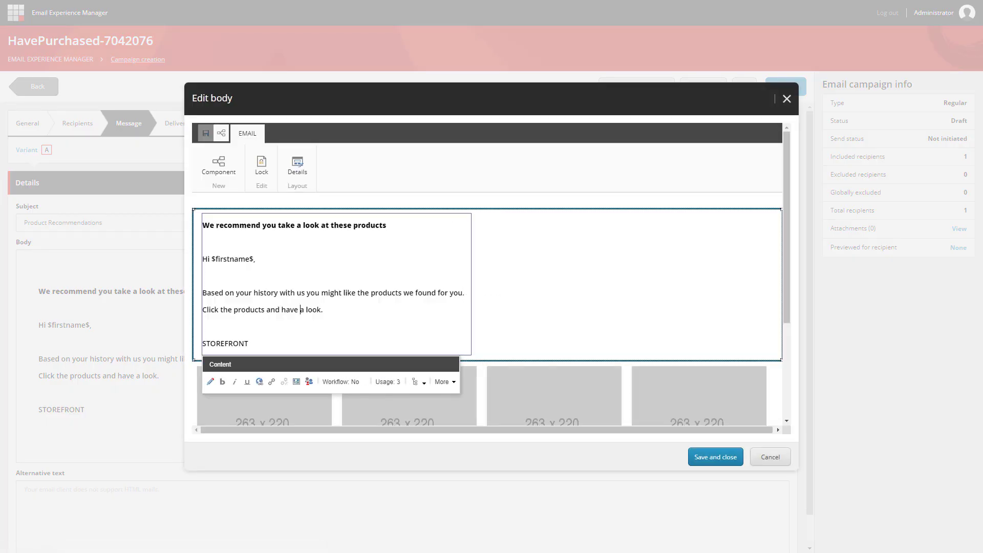
scroll(down, 3)
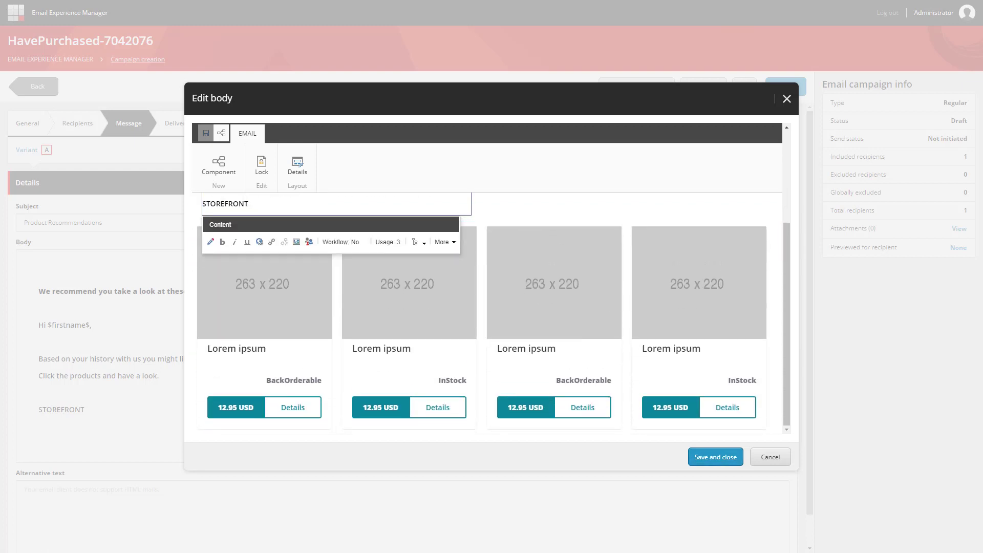
click(769, 457)
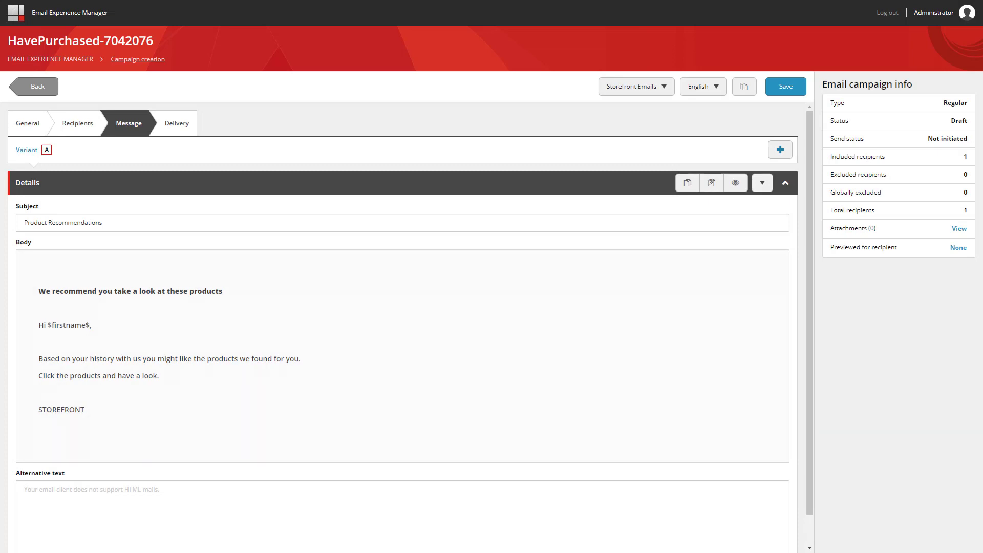
- Send the campaign now from Delivery, leaving its status at Initialization
click(767, 459)
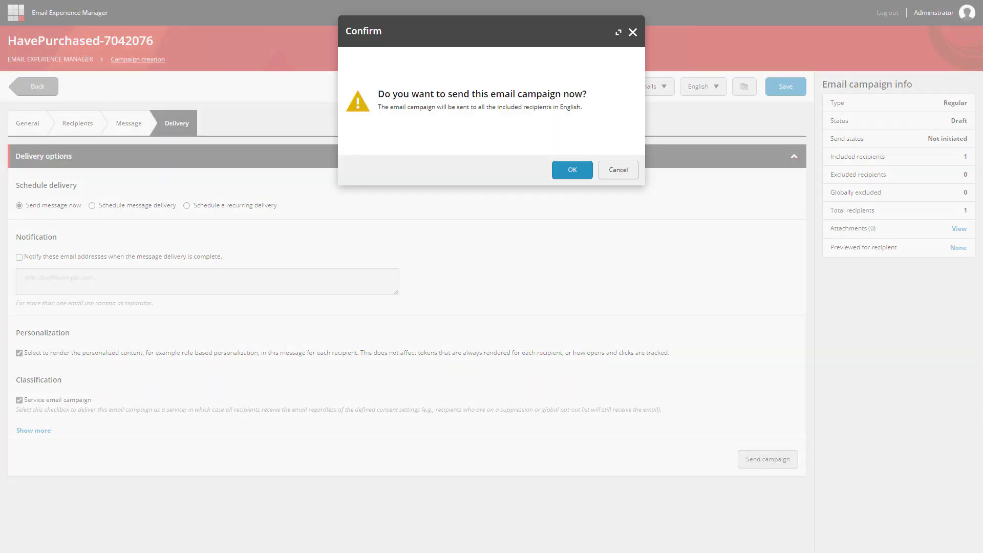
click(570, 169)
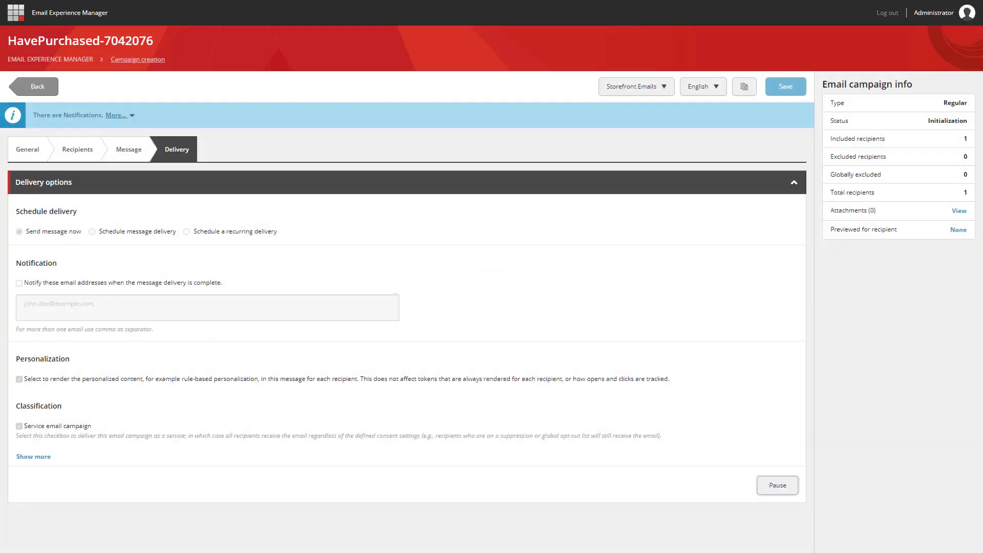